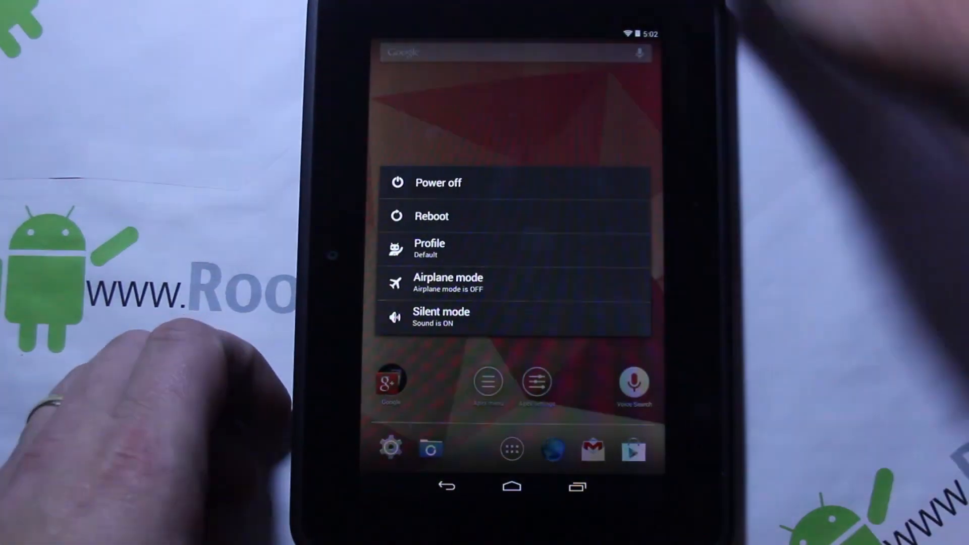
Reboot the Kindle Fire HD from the power menu so it comes up in TWRP recovery
left_click(431, 216)
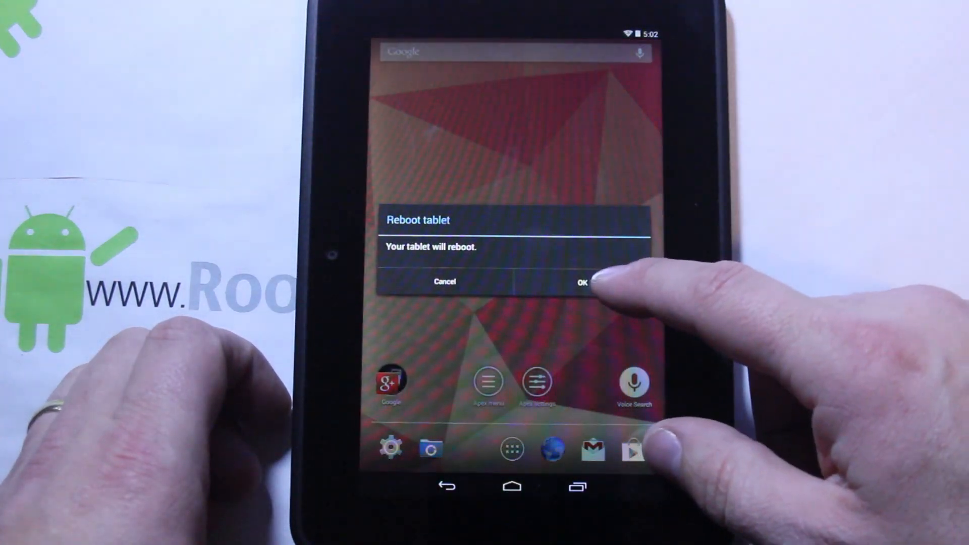
left_click(581, 281)
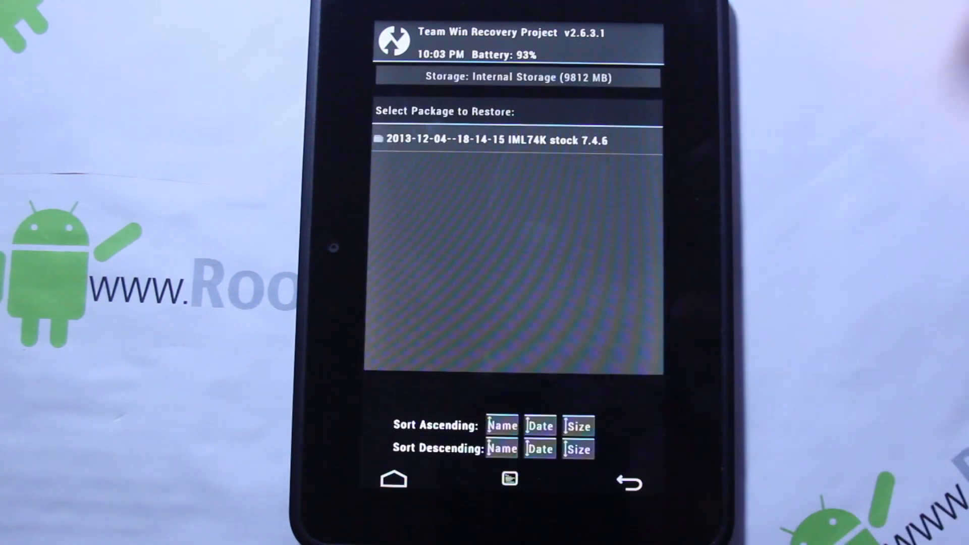
Back out of the backup restore list to the TWRP main menu
left_click(628, 481)
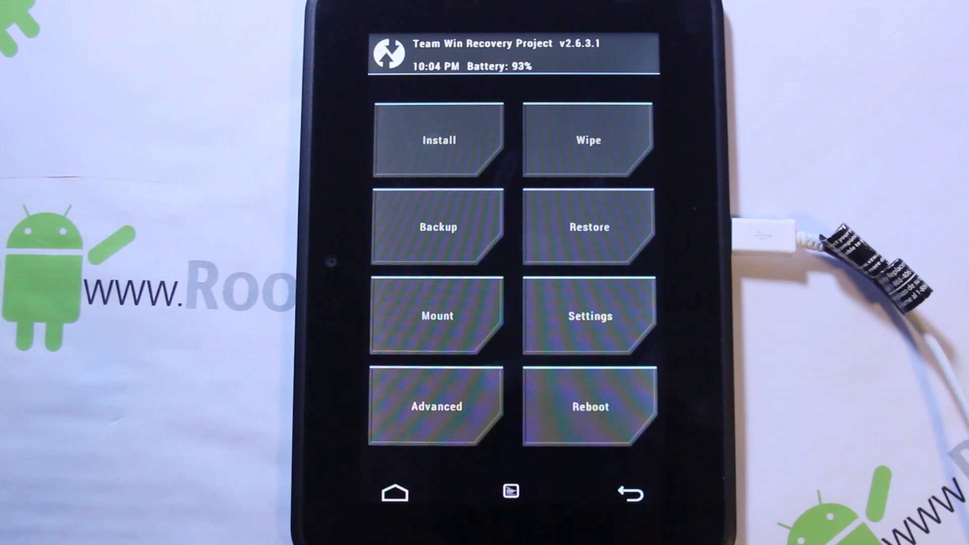
Mount the Kindle's internal storage as USB storage from TWRP's Mount screen
left_click(437, 316)
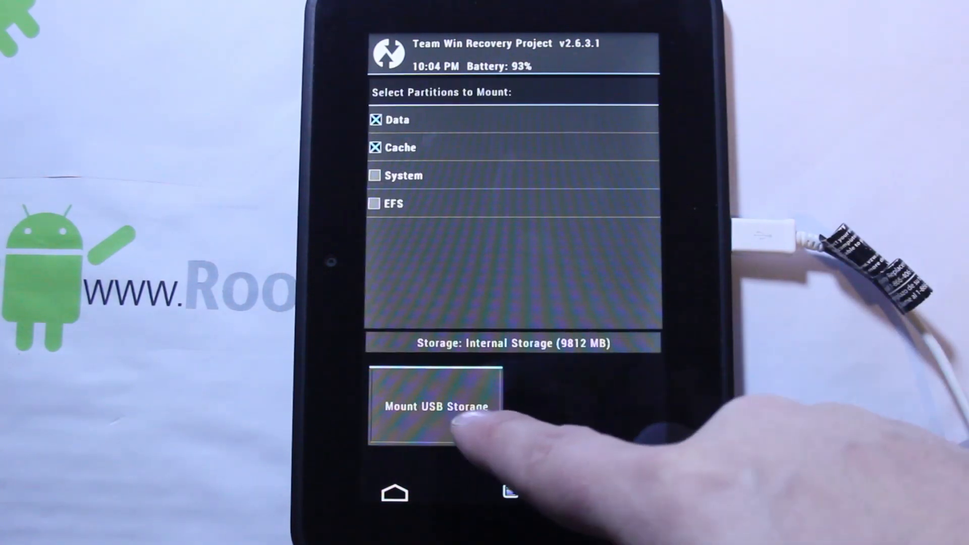
left_click(436, 405)
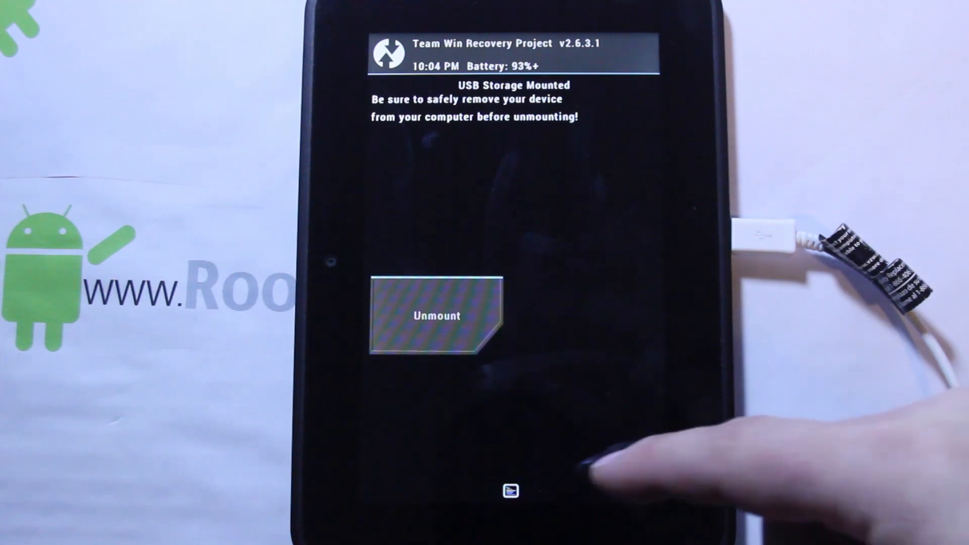
left_click(435, 315)
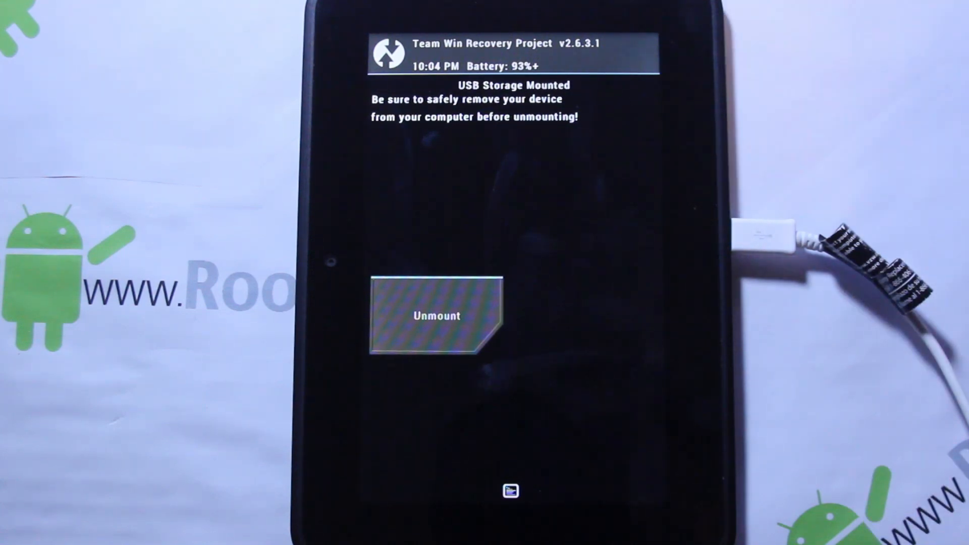
Unmount USB storage and browse /sdcard in the Advanced File Manager for the stock images
left_click(436, 315)
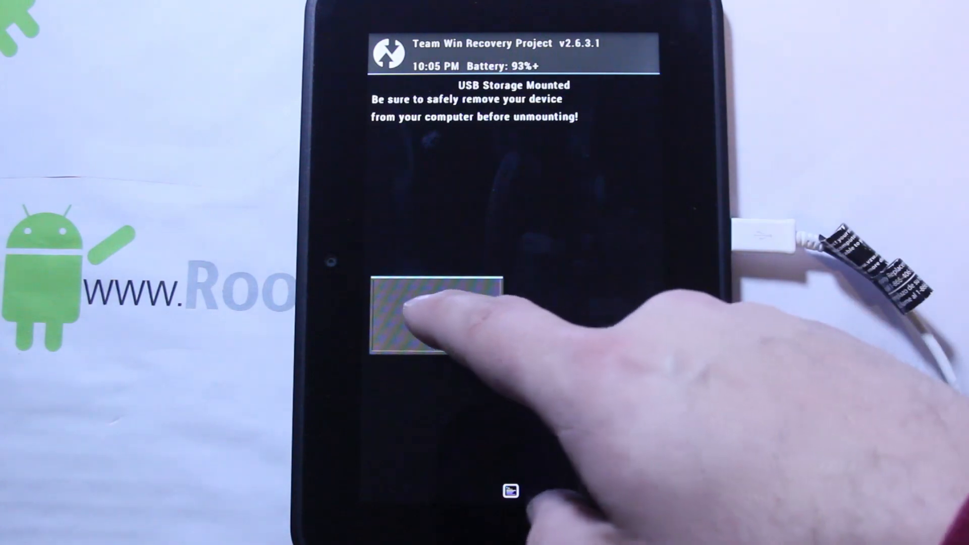
left_click(436, 309)
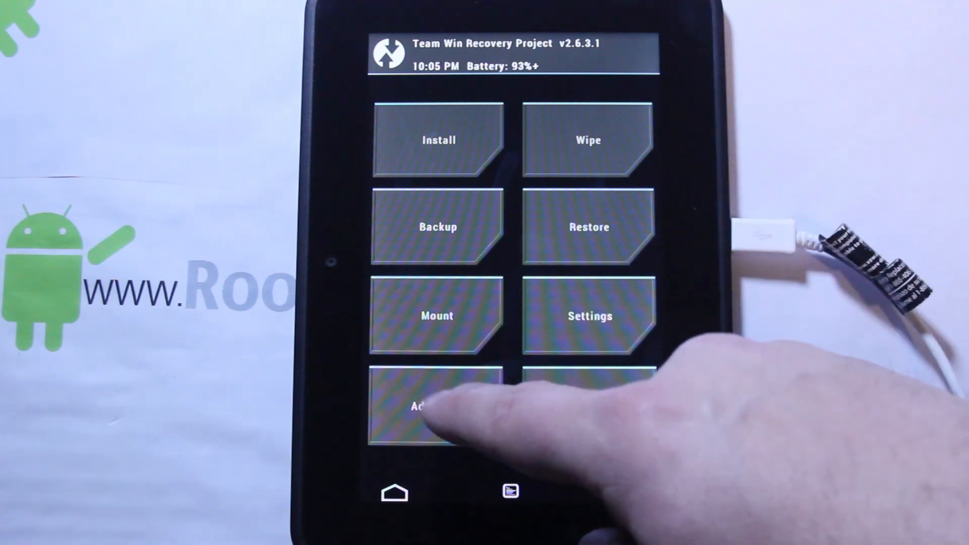
left_click(436, 406)
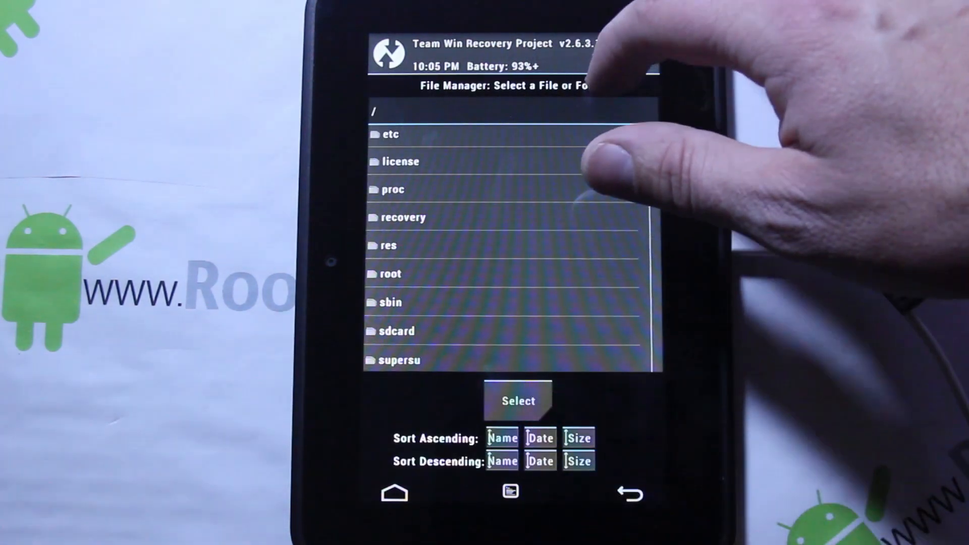
left_click(398, 331)
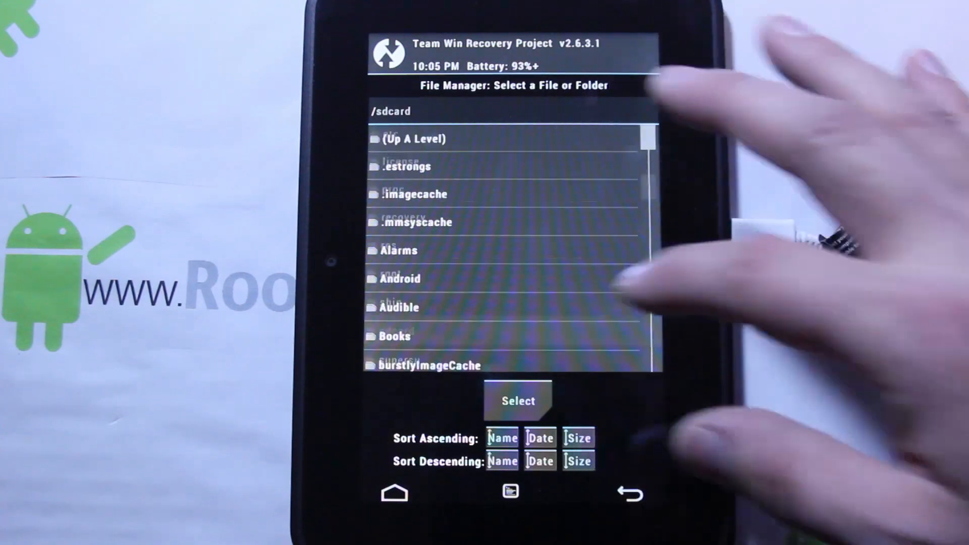
scroll("down", 3)
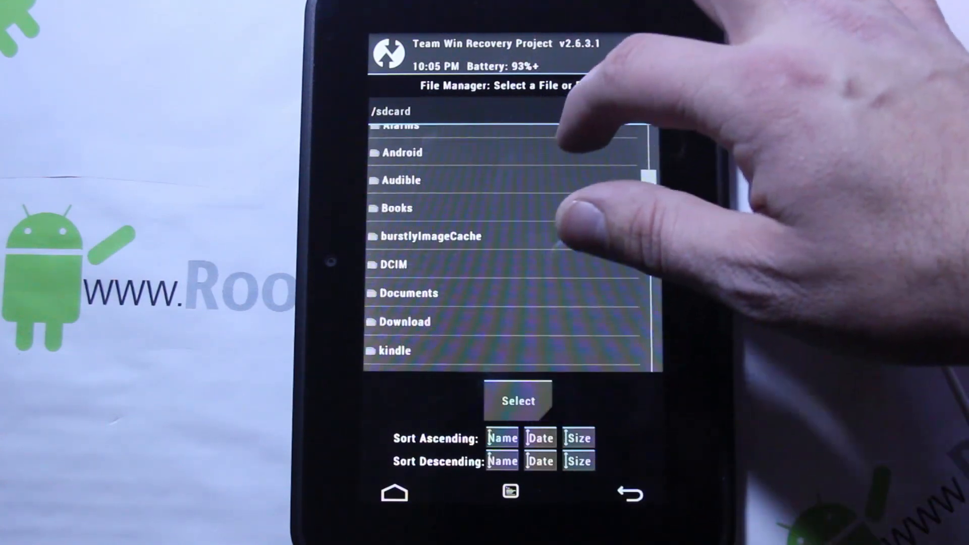
scroll("down", 3)
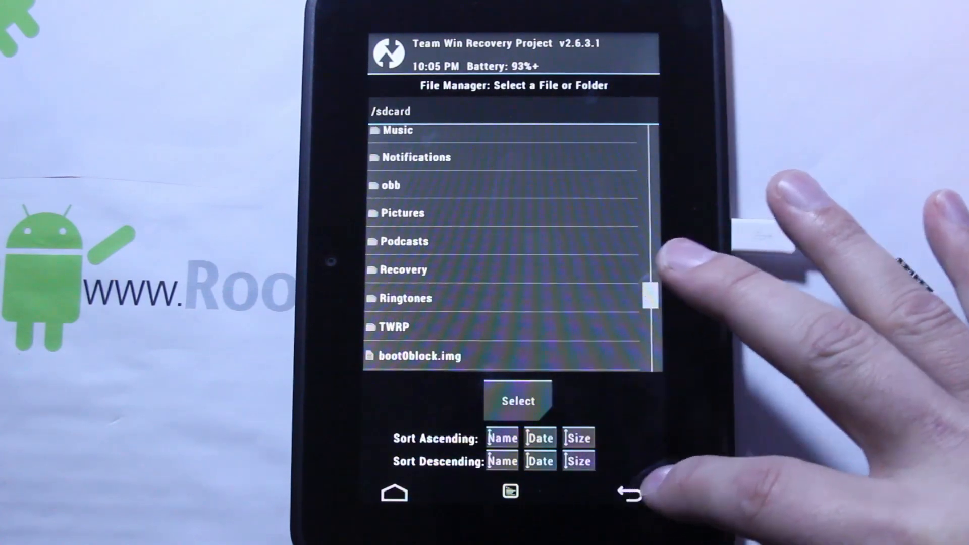
Leave the file manager, reopen it for a second look, then back out again
left_click(628, 493)
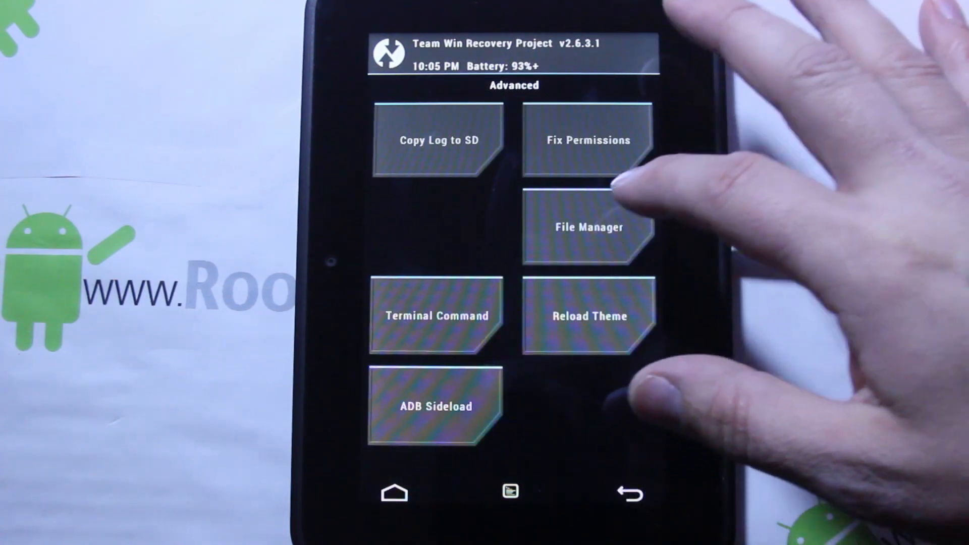
left_click(588, 226)
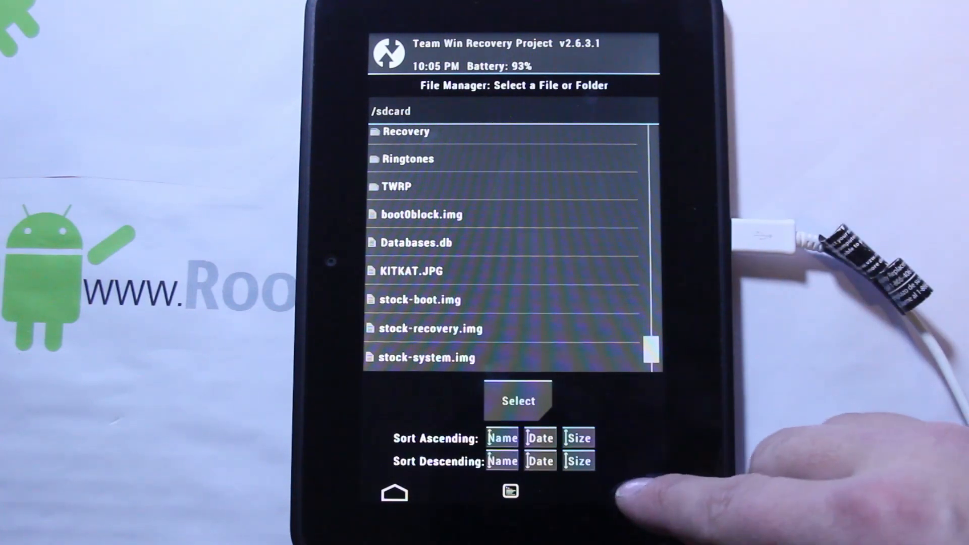
left_click(627, 493)
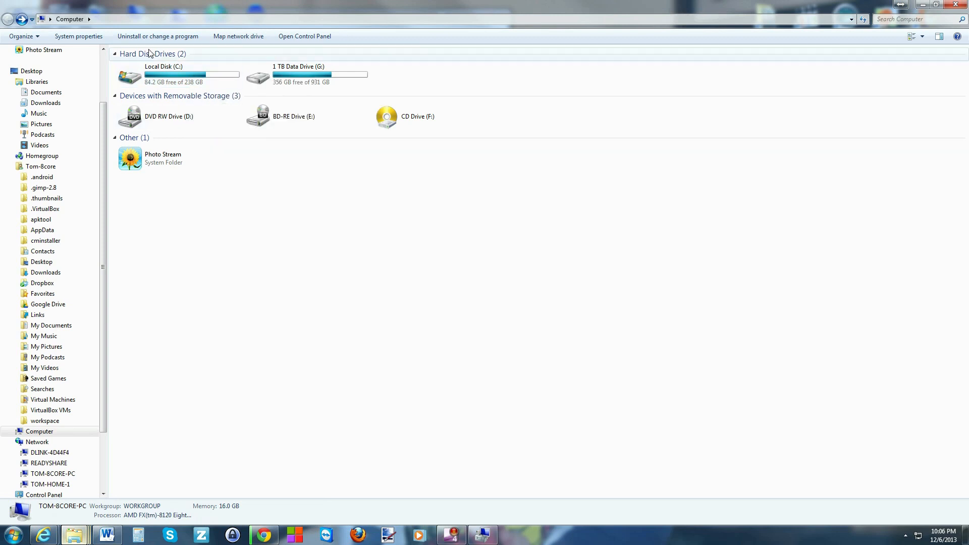
Verify in Device Manager that the Kindle Fire shows an Android ADB Interface, then put the window away
right_click(180, 74)
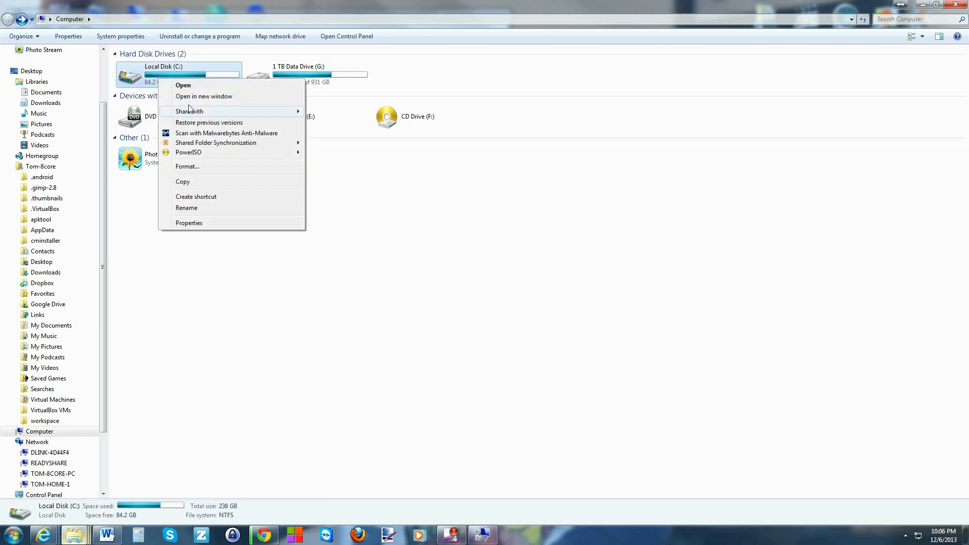
mouse_move(193, 208)
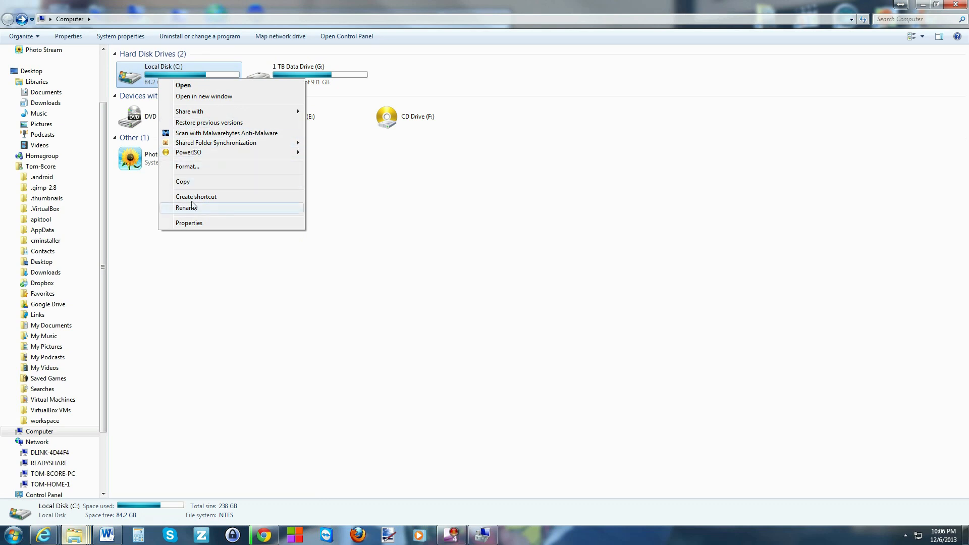
mouse_move(158, 194)
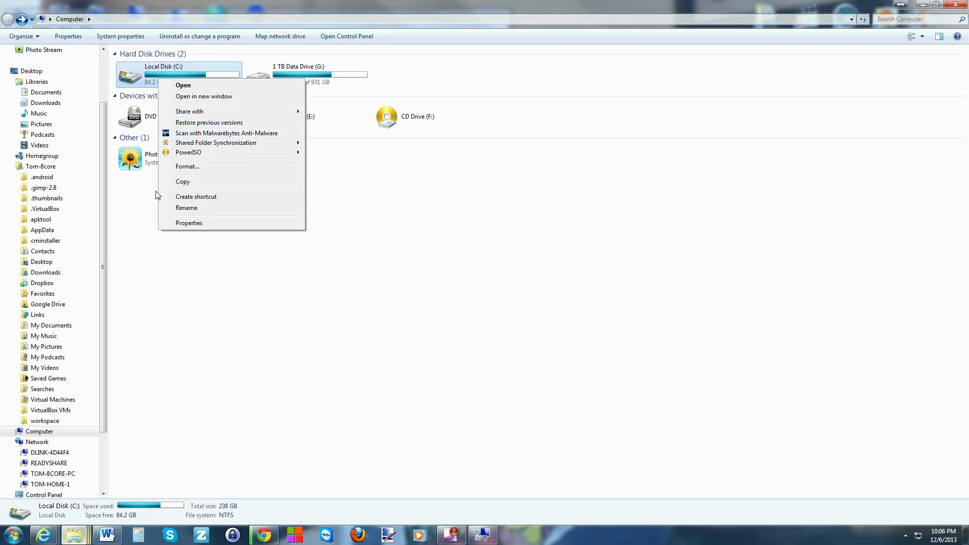
left_click(320, 412)
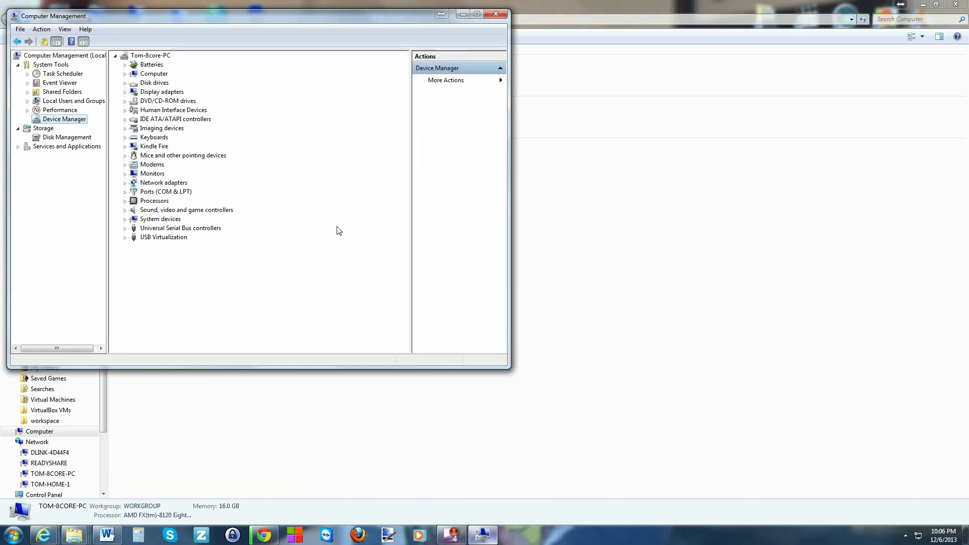
mouse_move(61, 105)
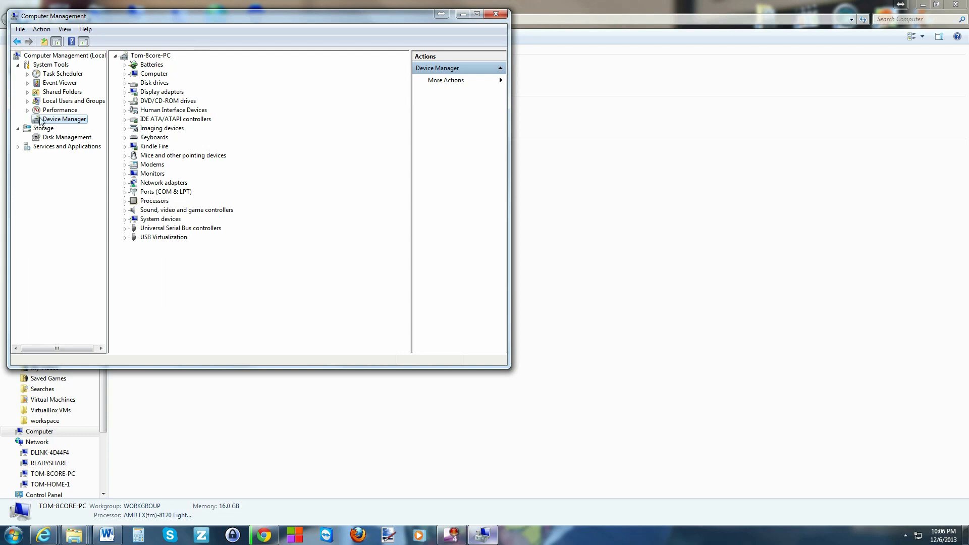
mouse_move(144, 148)
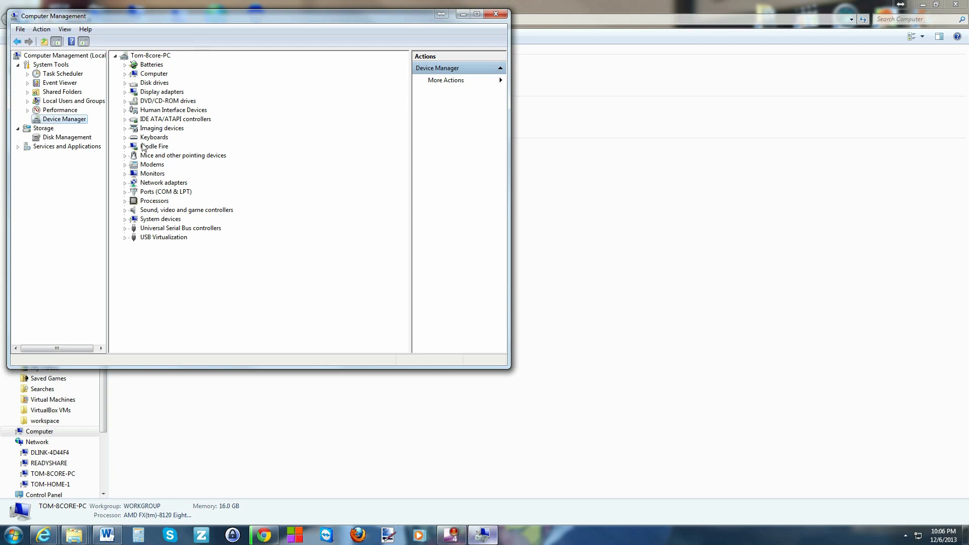
left_click(126, 147)
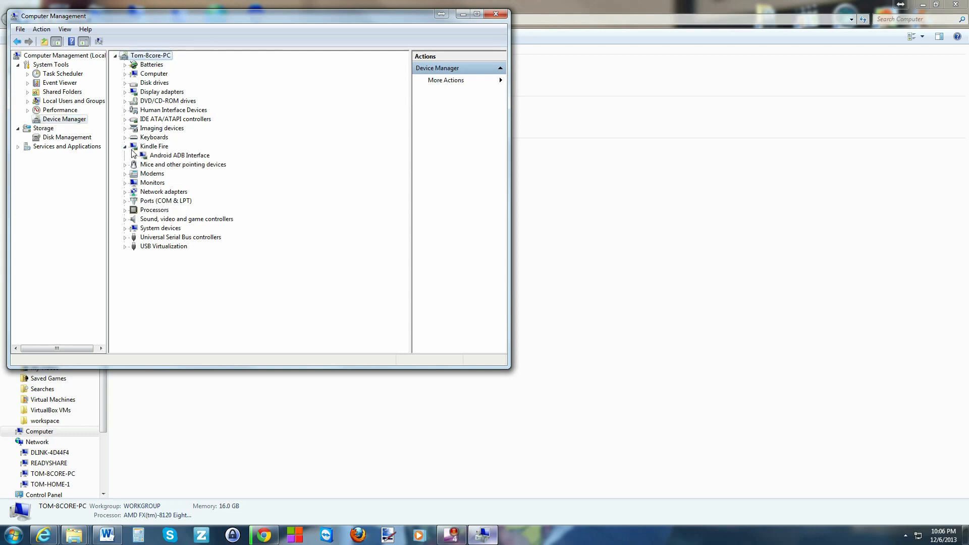
mouse_move(172, 160)
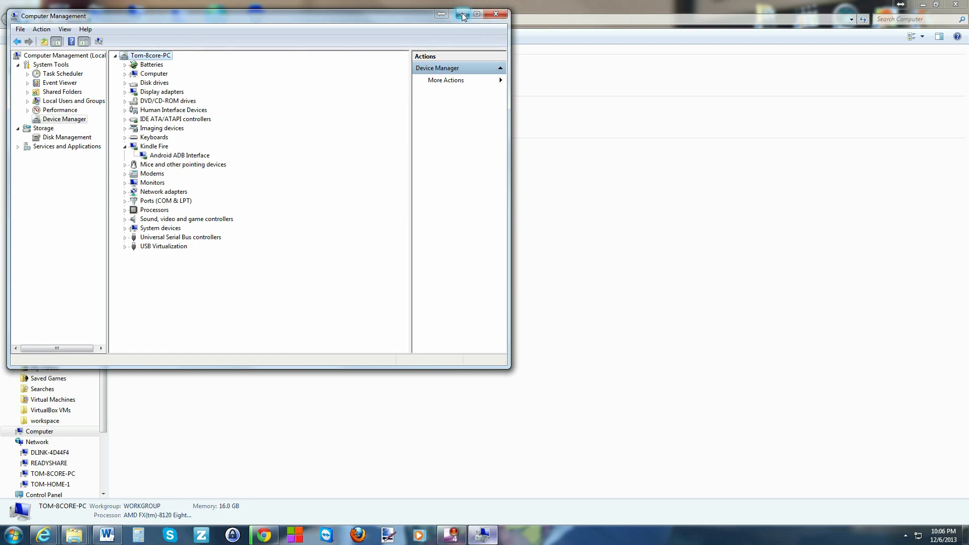
mouse_move(461, 13)
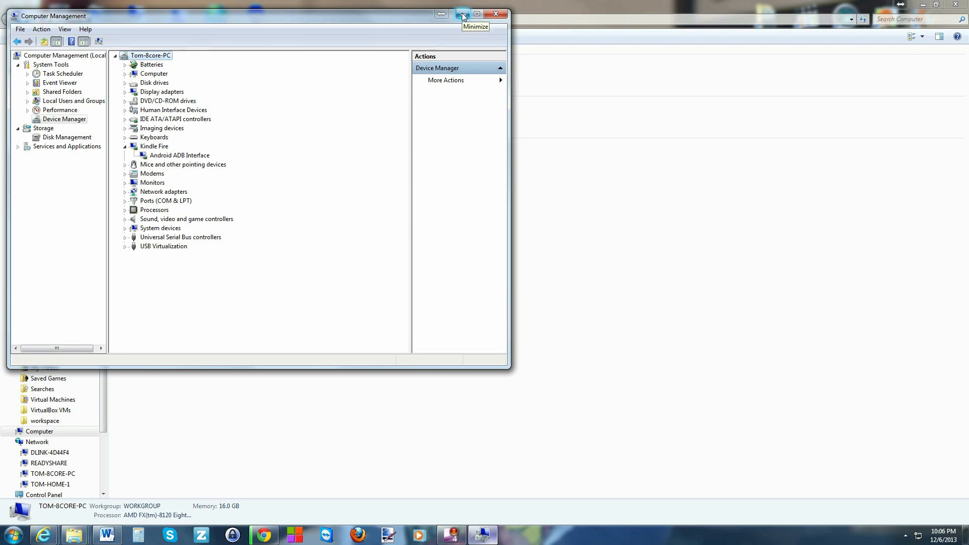
mouse_move(476, 14)
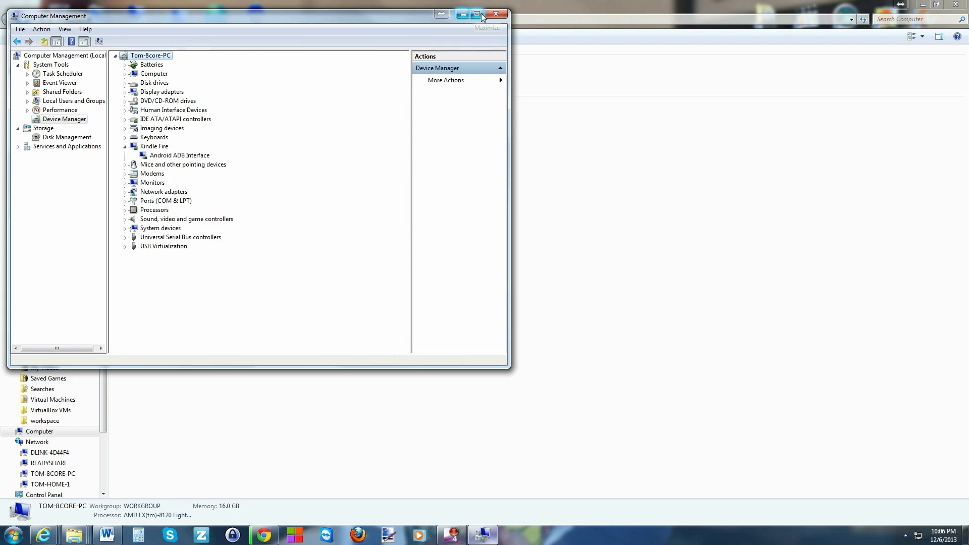
left_click(494, 13)
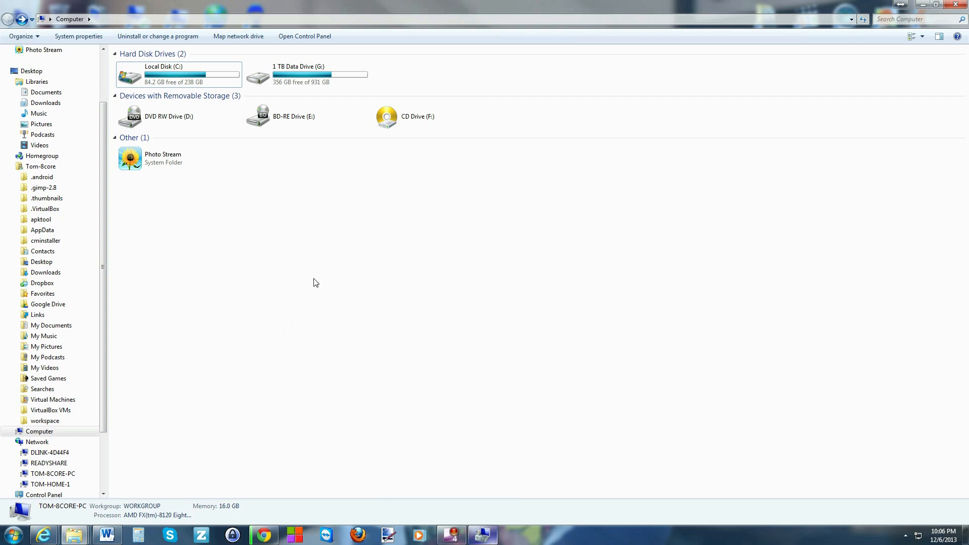
Navigate C:\Development\adt-bundle-windows-x86_64\sdk\platform-tools and pick the CM11 ROM zip to copy
double_click(164, 73)
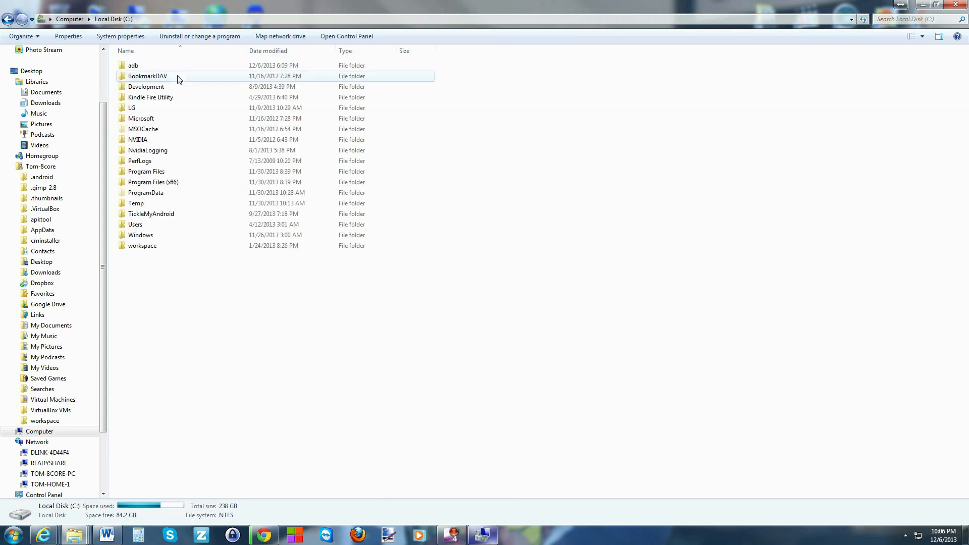
left_click(145, 87)
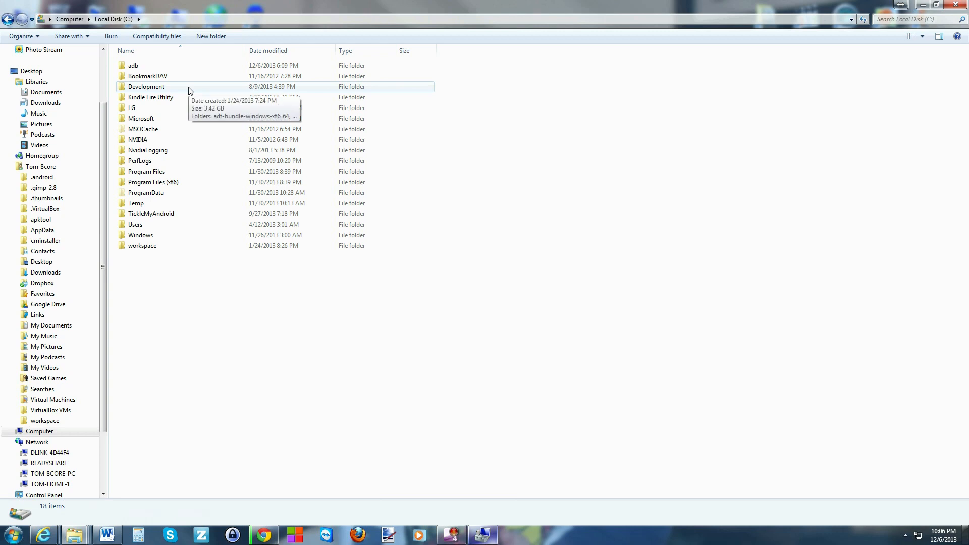
mouse_move(165, 91)
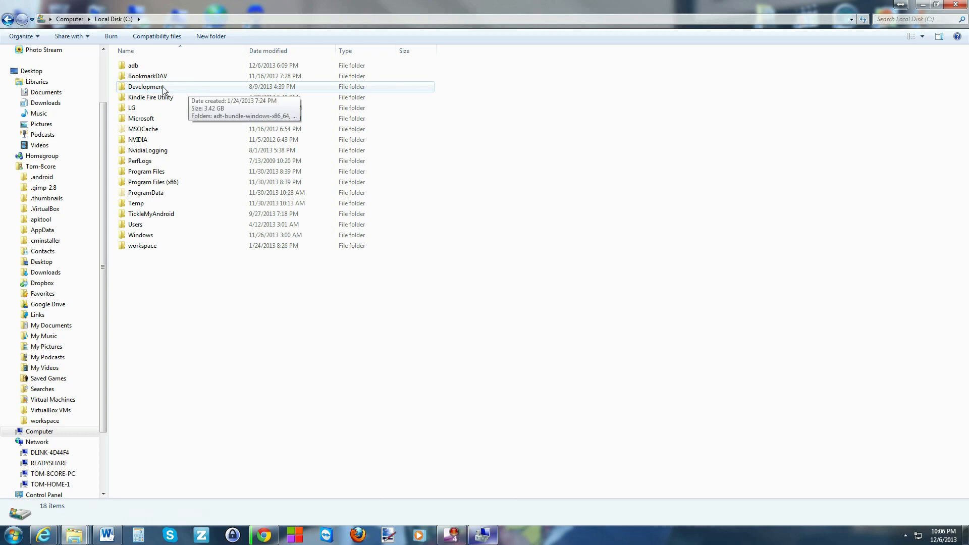
mouse_move(148, 94)
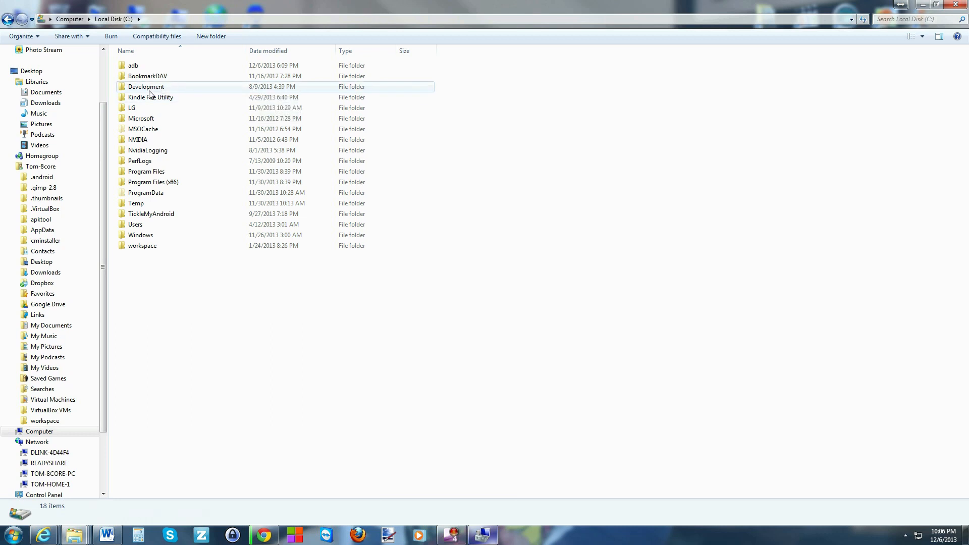
double_click(145, 87)
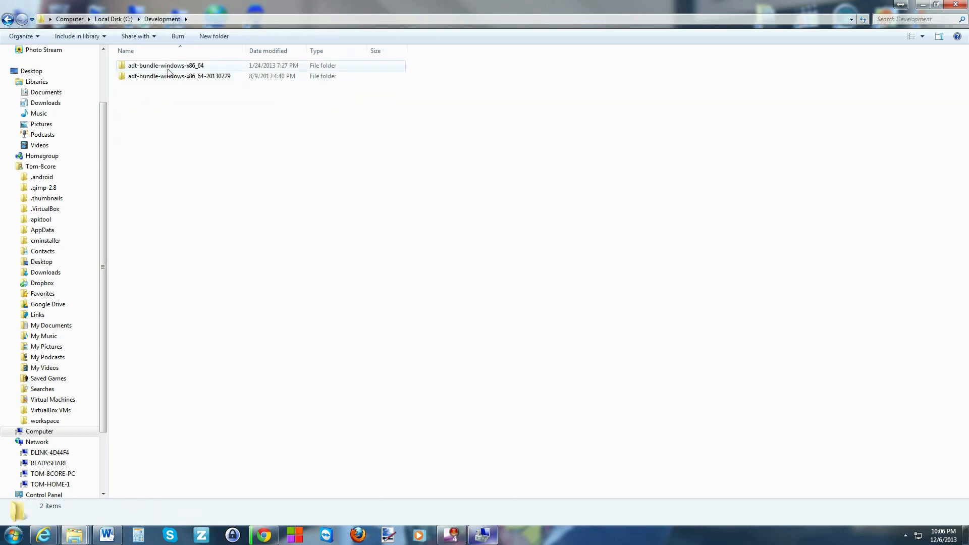
double_click(164, 64)
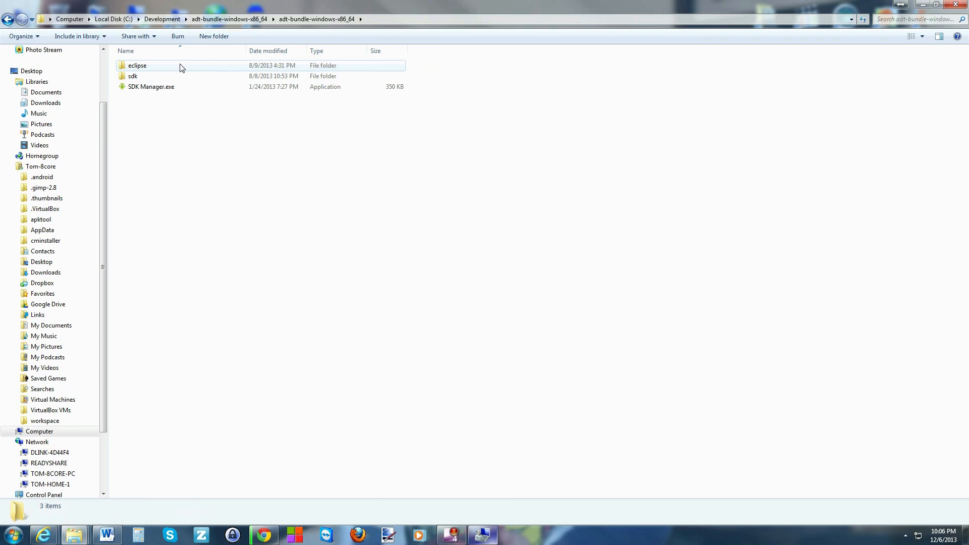
double_click(133, 76)
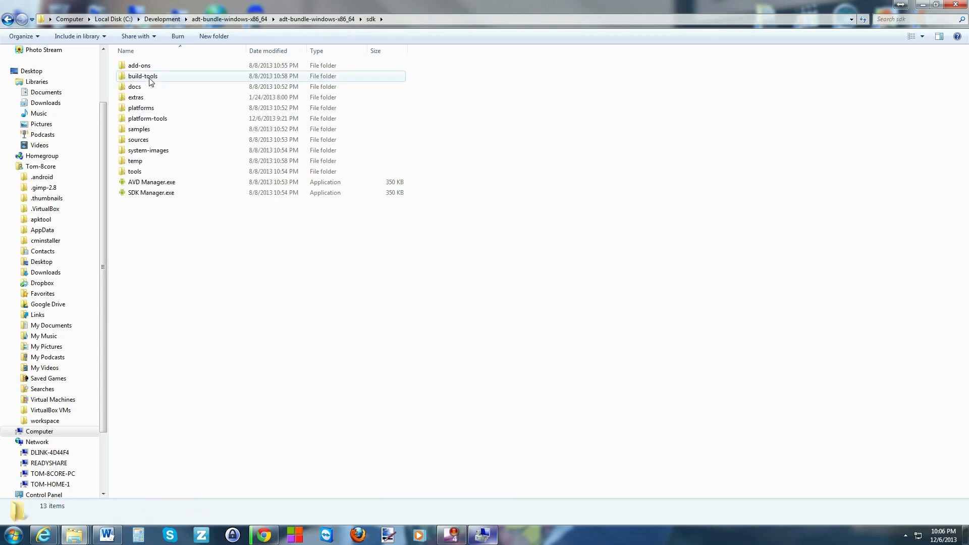
double_click(147, 118)
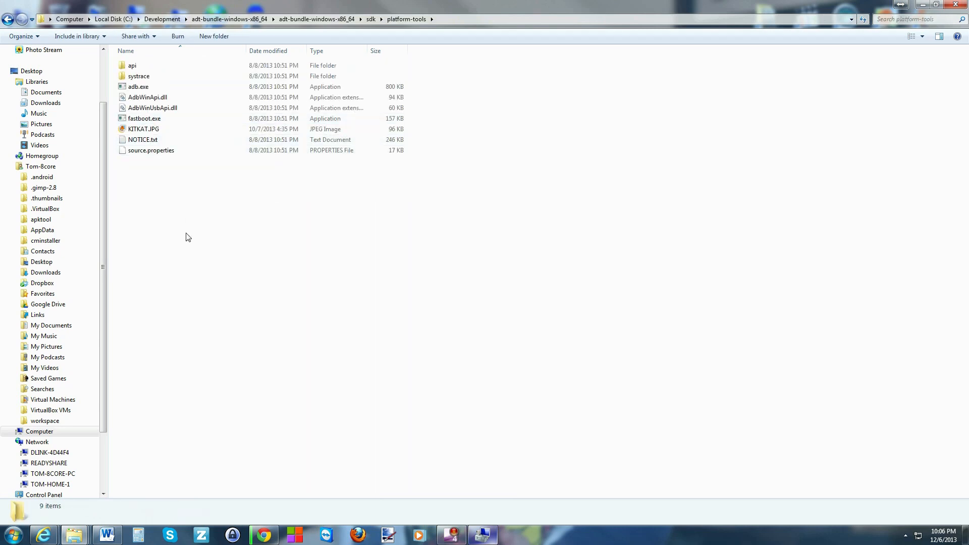
mouse_move(155, 195)
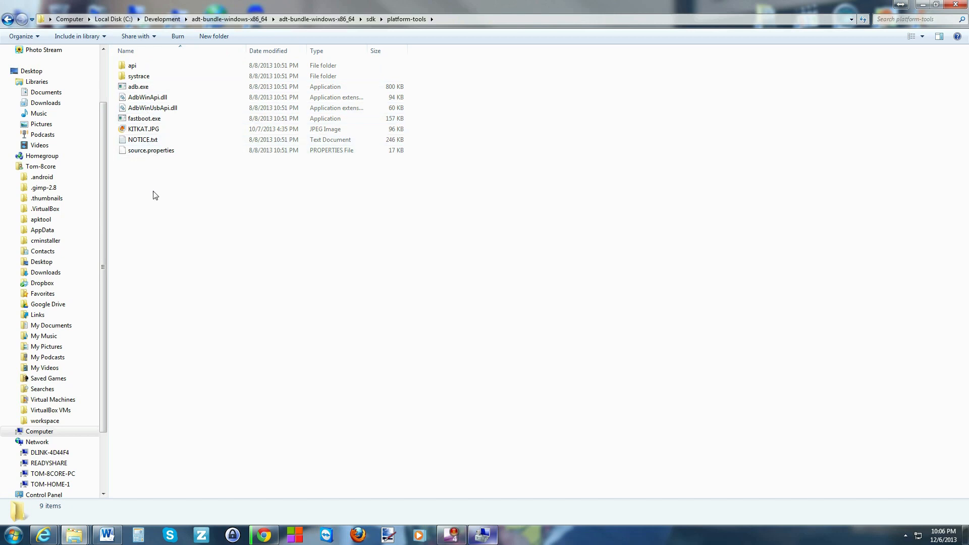
mouse_move(201, 213)
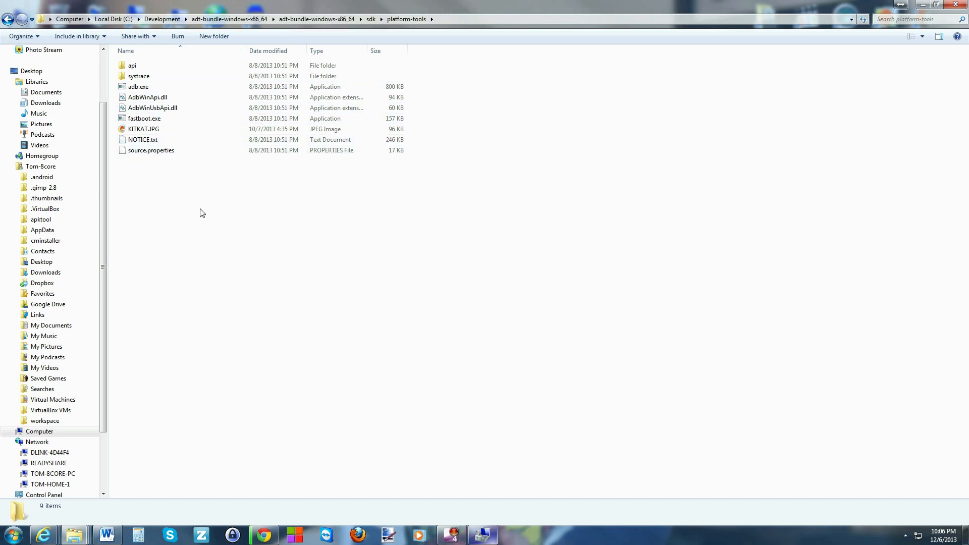
mouse_move(75, 534)
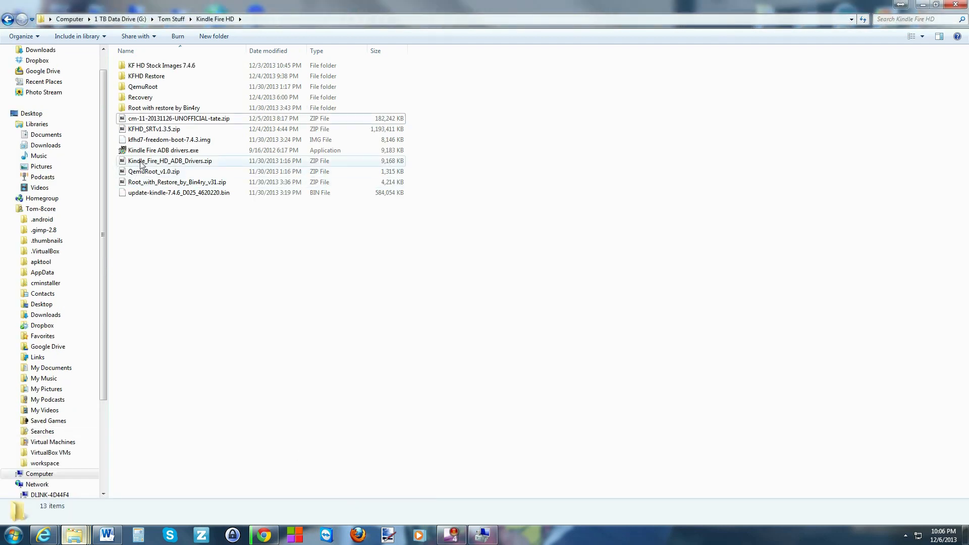
left_click(179, 118)
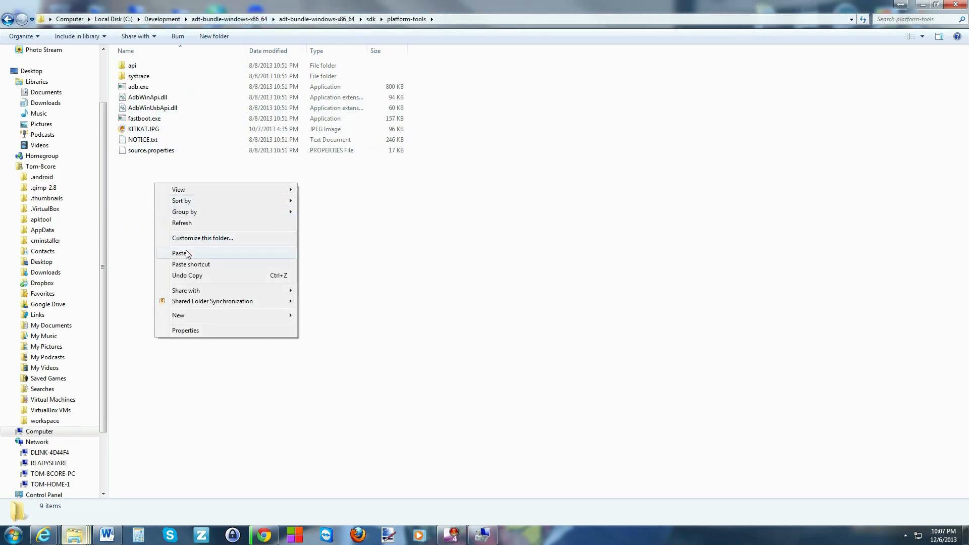
left_click(179, 254)
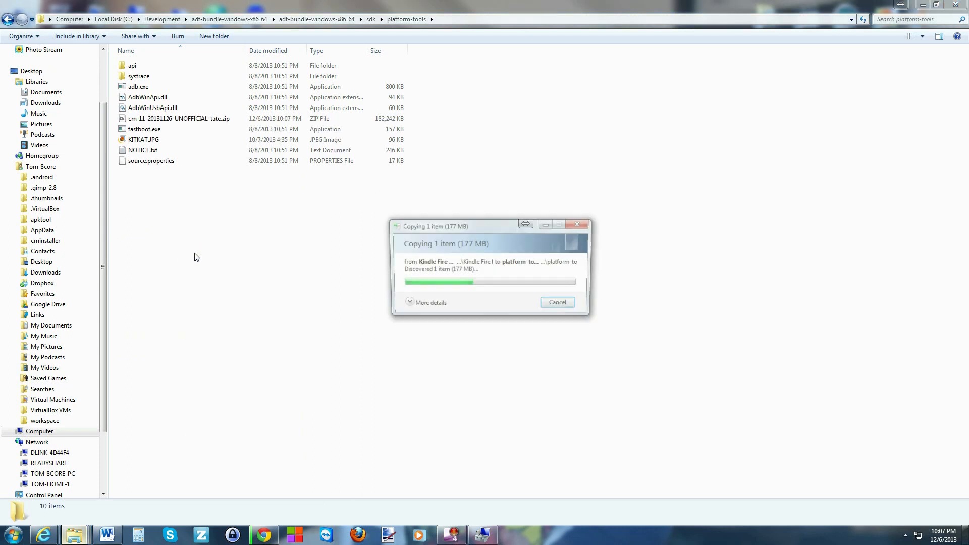
left_click(180, 118)
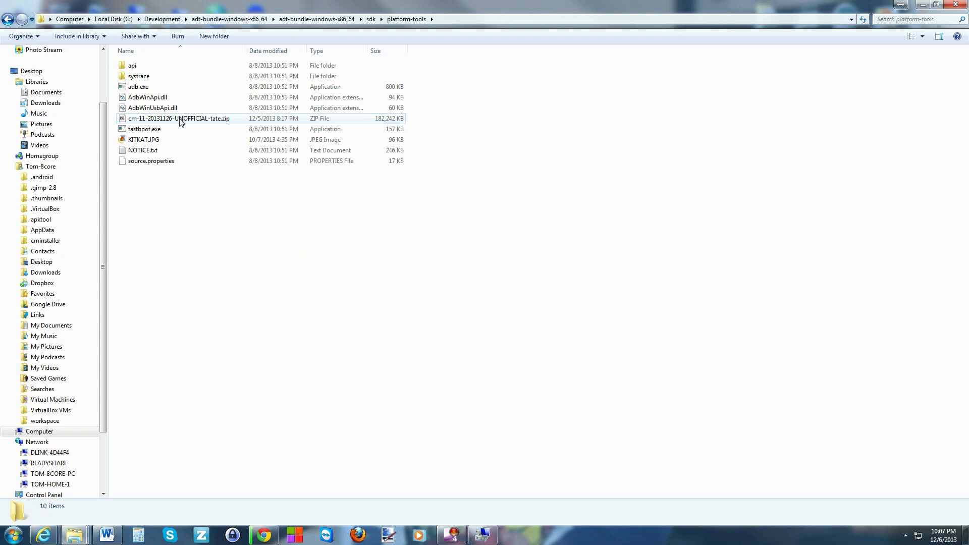
mouse_move(180, 118)
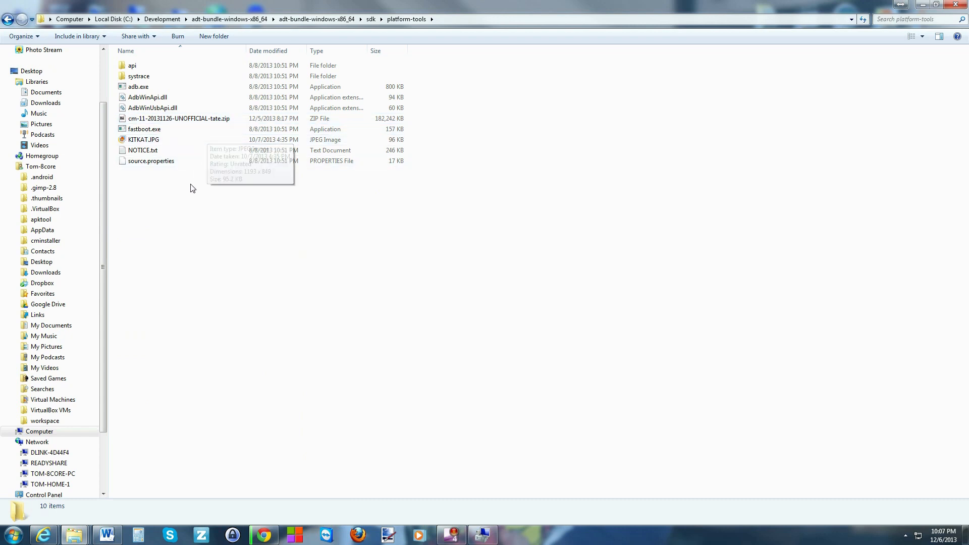
mouse_move(183, 237)
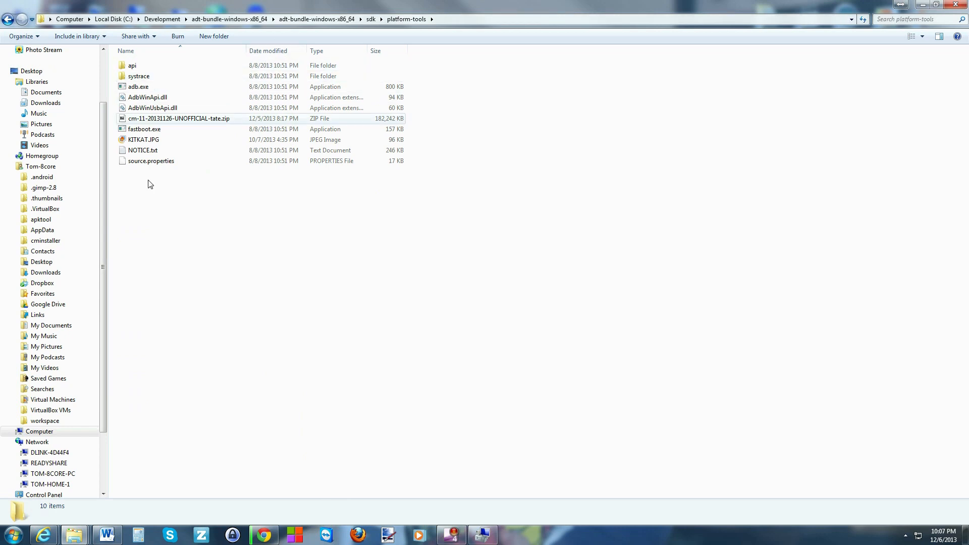
Start a command prompt in platform-tools via 'Open command window here'
left_click(251, 244)
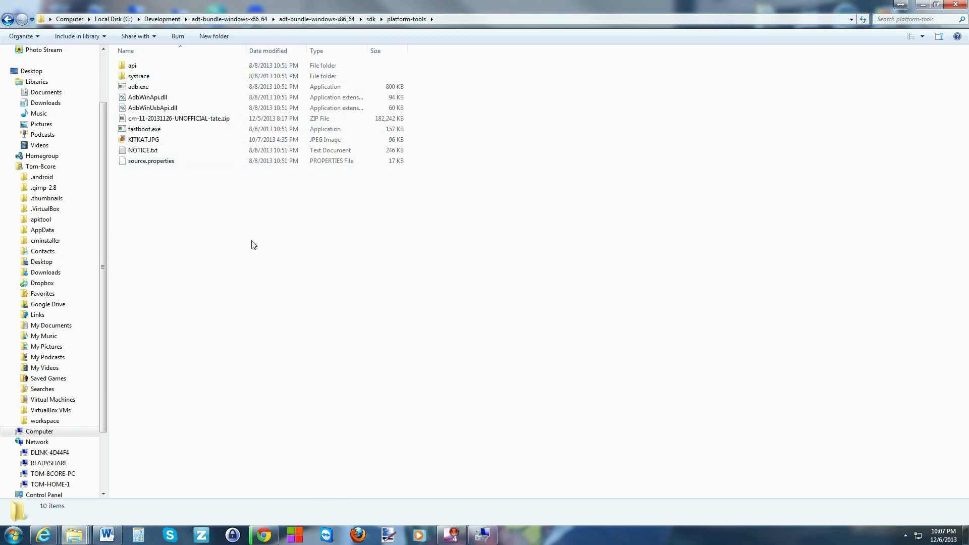
right_click(252, 244)
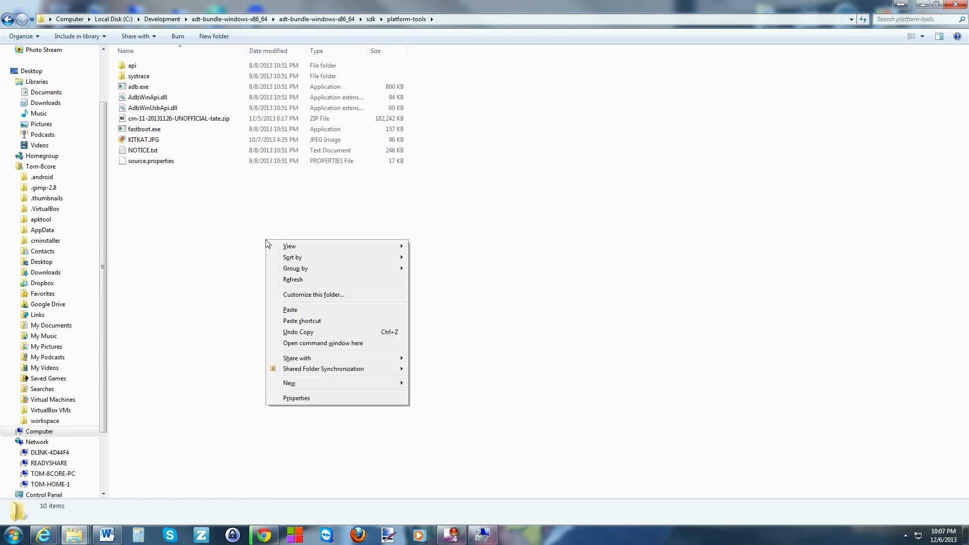
left_click(323, 343)
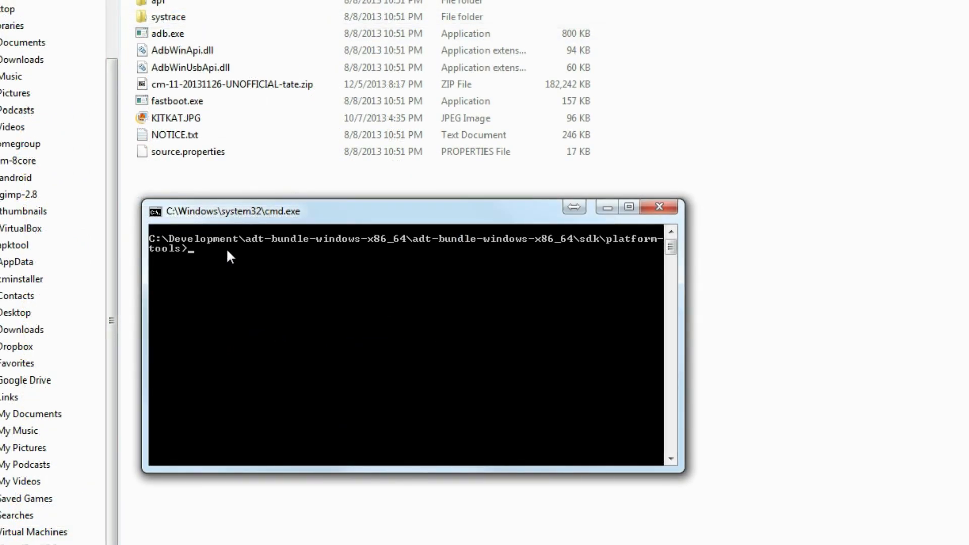
Run 'adb devices' and confirm the Kindle is listed in recovery mode
type("adb devices")
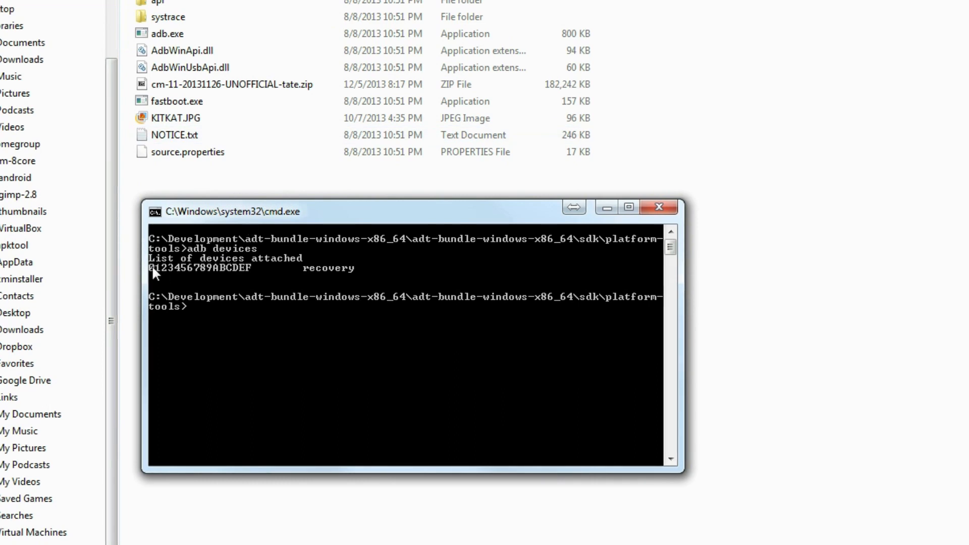
mouse_move(164, 274)
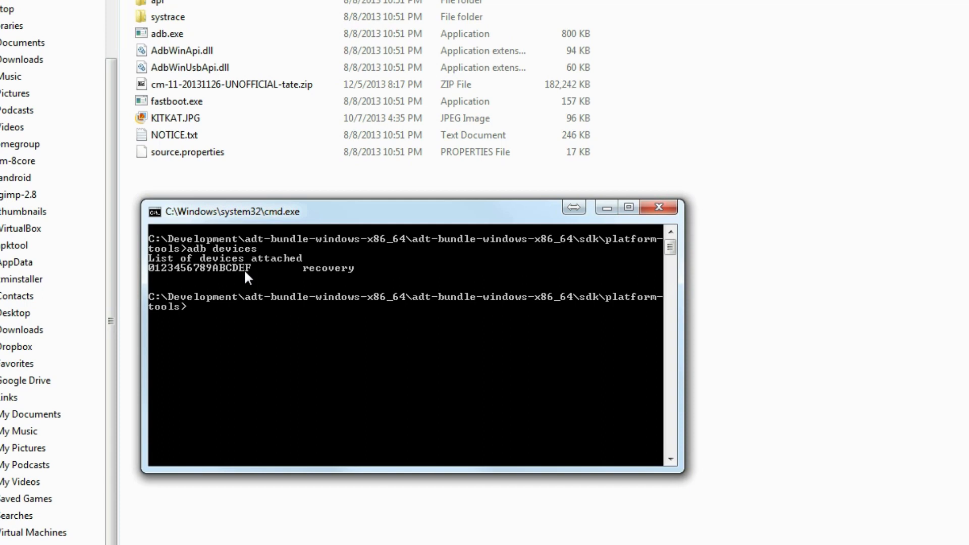
mouse_move(257, 276)
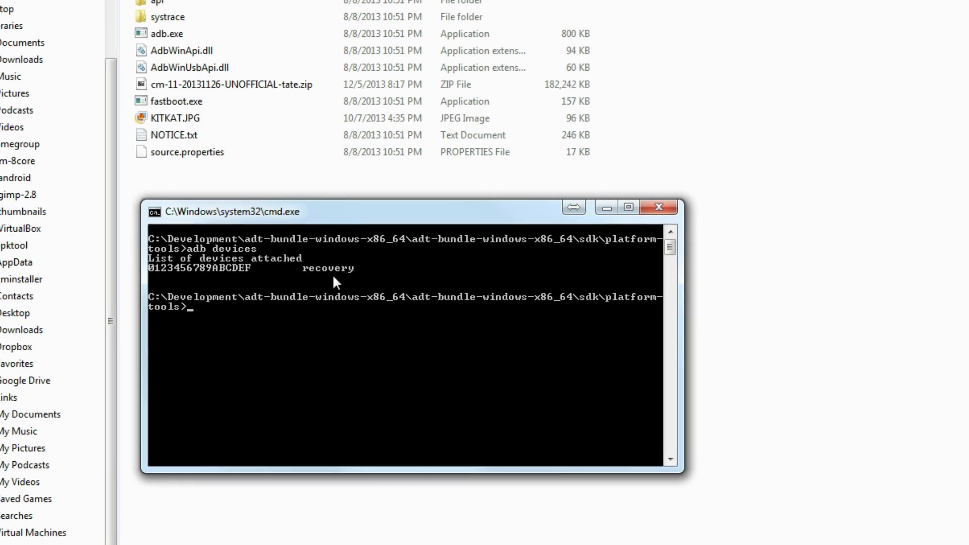
mouse_move(259, 275)
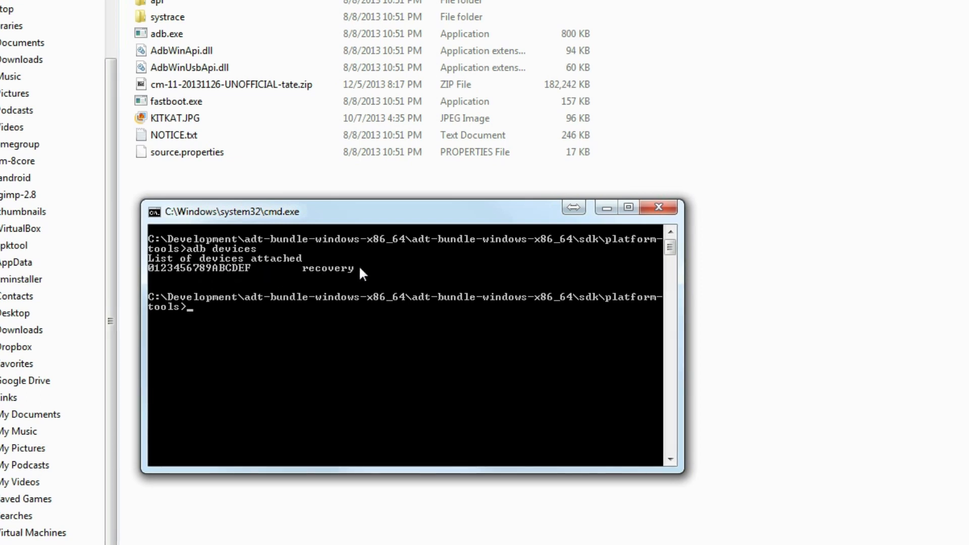
mouse_move(312, 273)
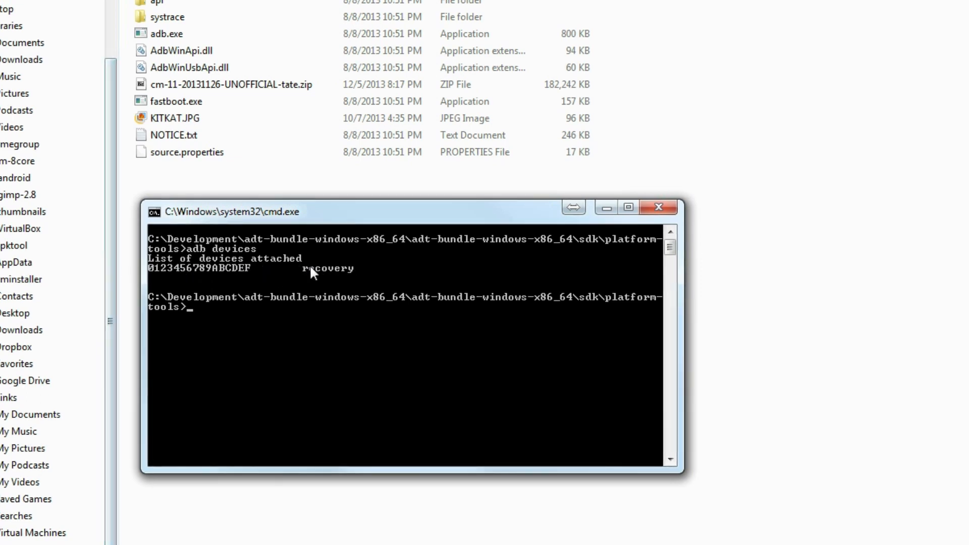
mouse_move(370, 272)
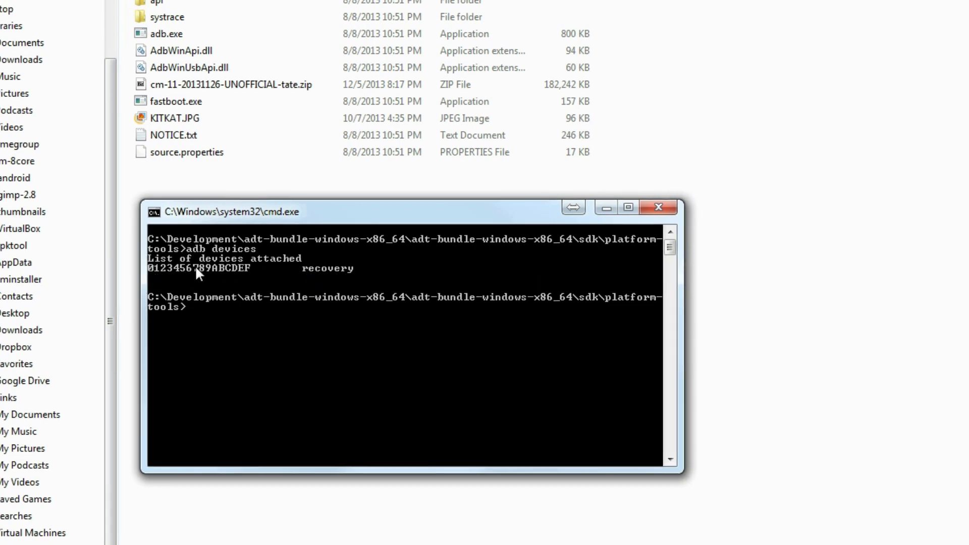
mouse_move(361, 281)
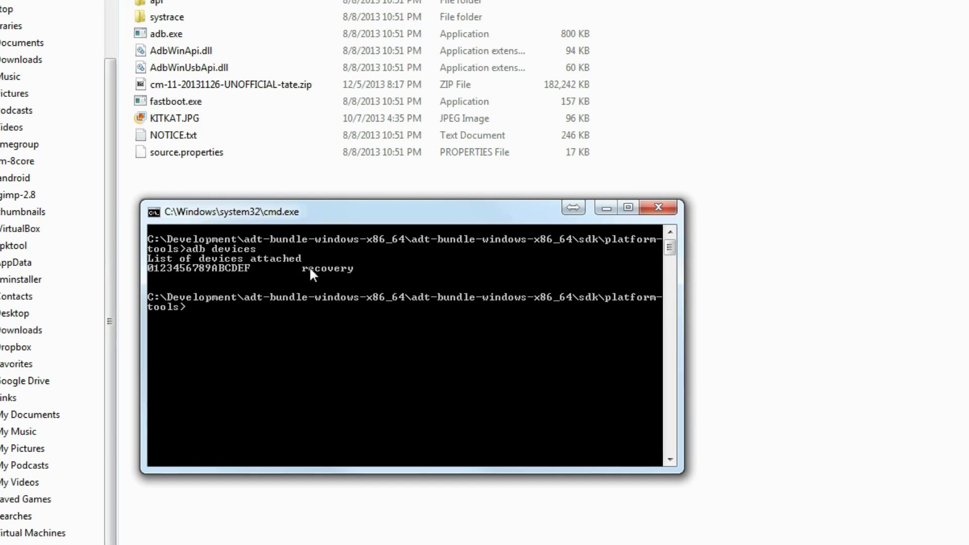
mouse_move(384, 284)
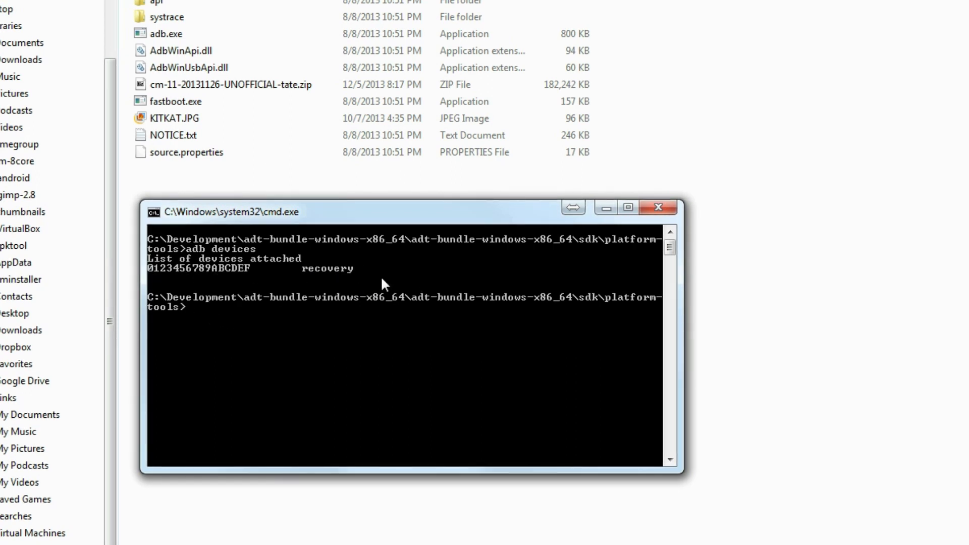
mouse_move(198, 316)
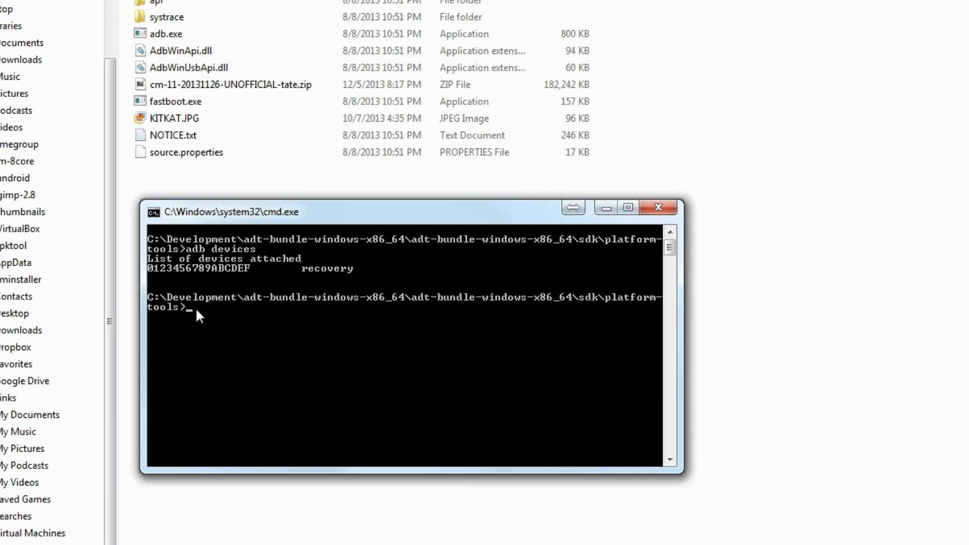
left_click(186, 153)
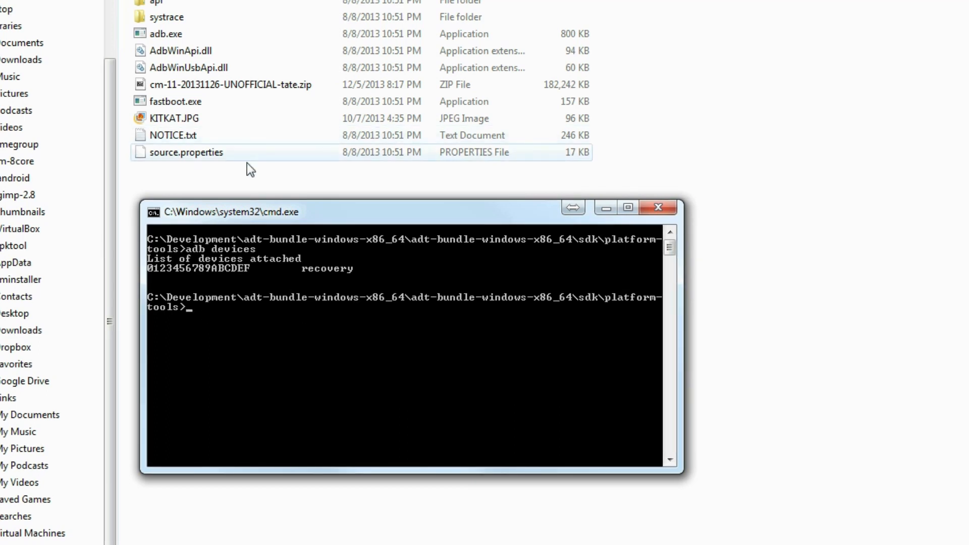
mouse_move(321, 159)
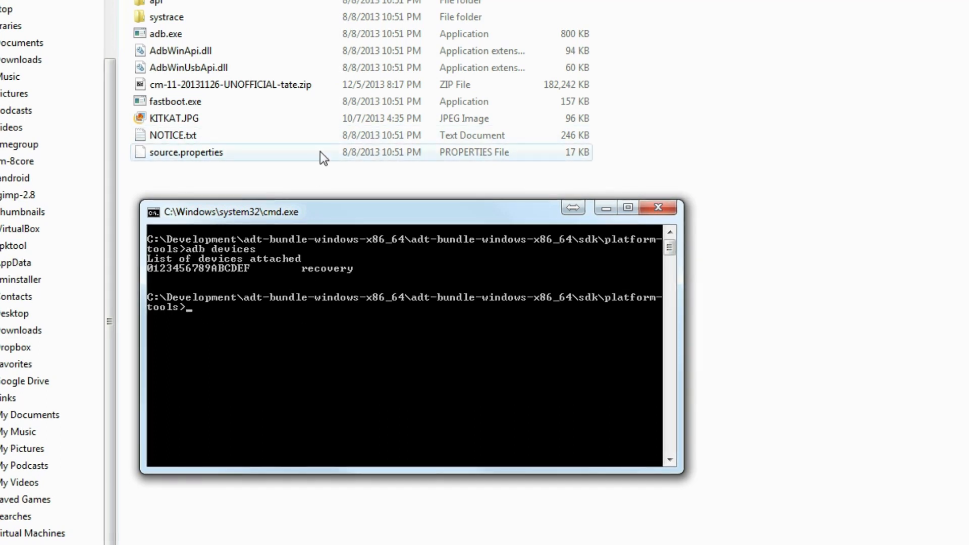
type("adb")
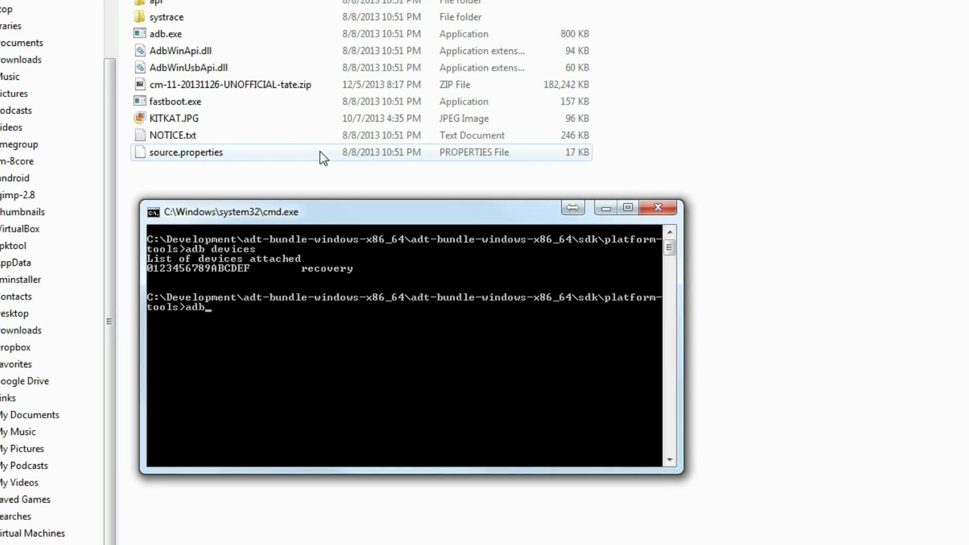
type("pu")
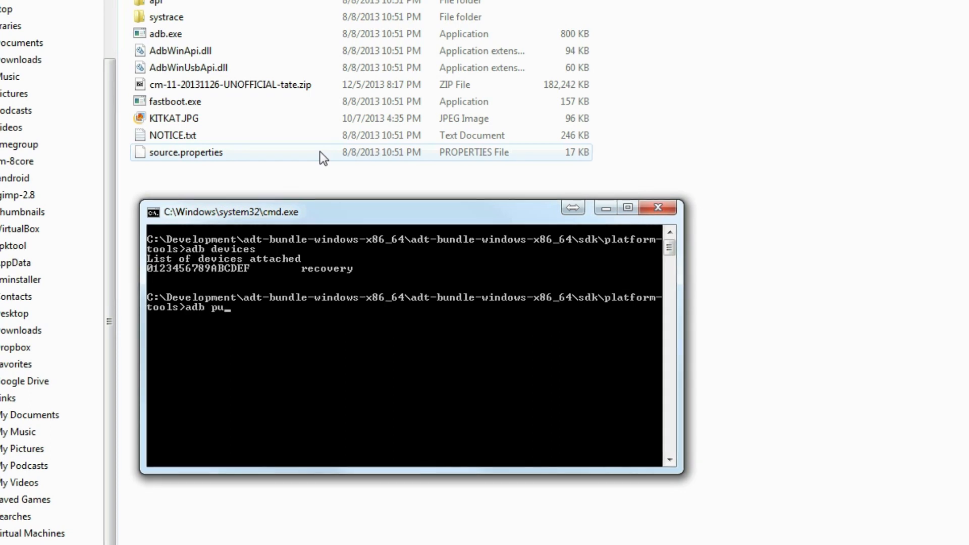
type("sh")
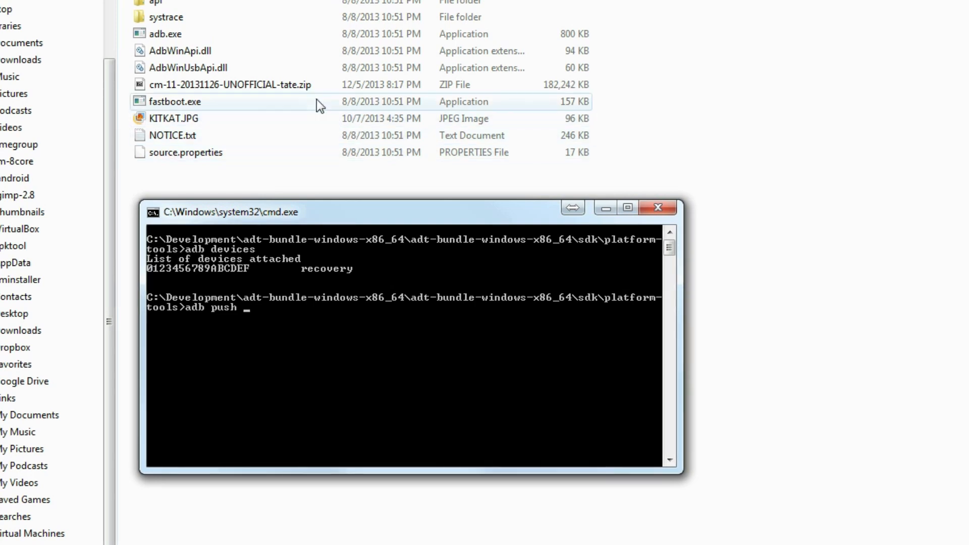
right_click(229, 85)
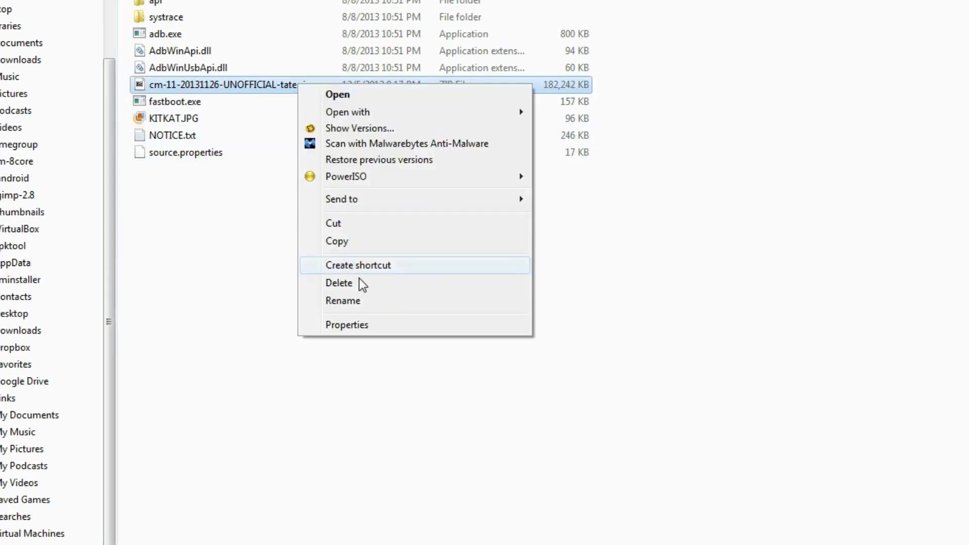
left_click(343, 301)
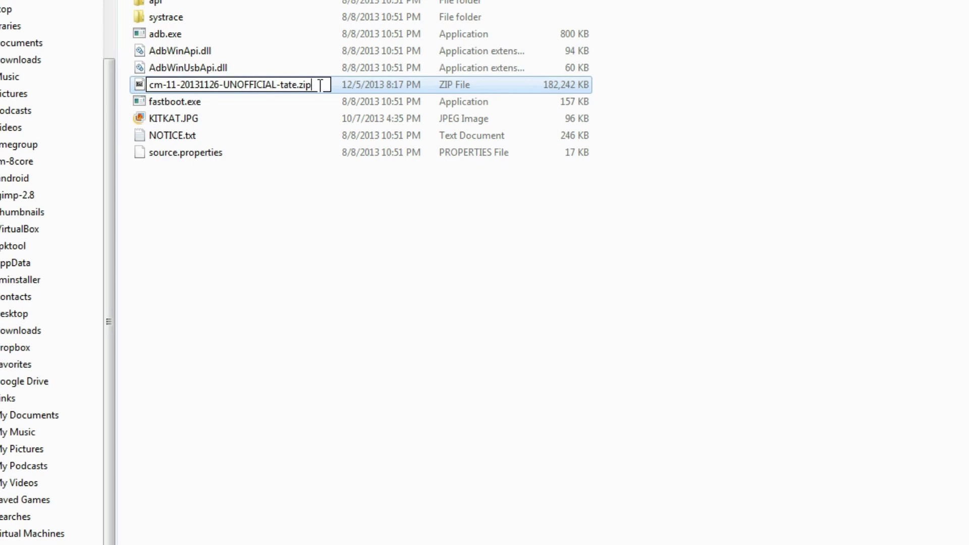
right_click(232, 85)
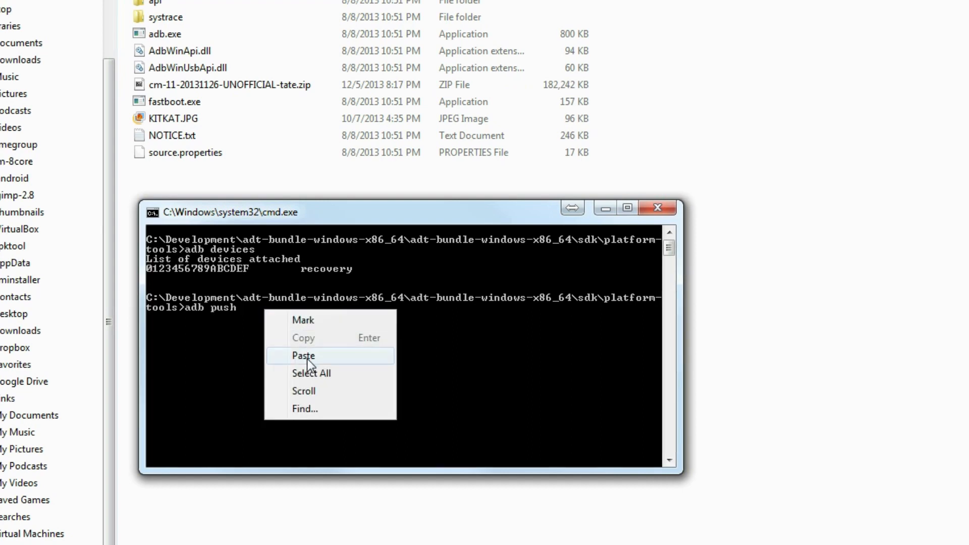
left_click(304, 355)
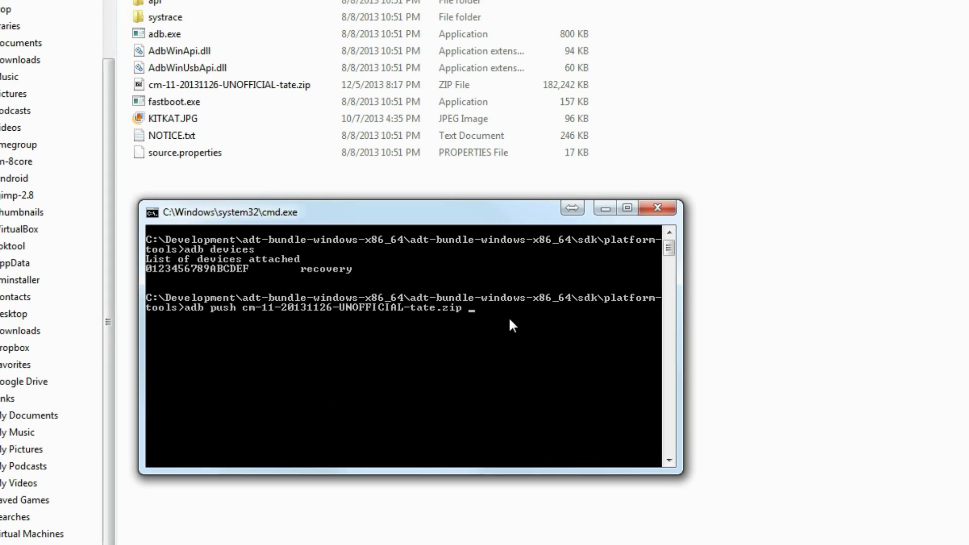
type("/sd")
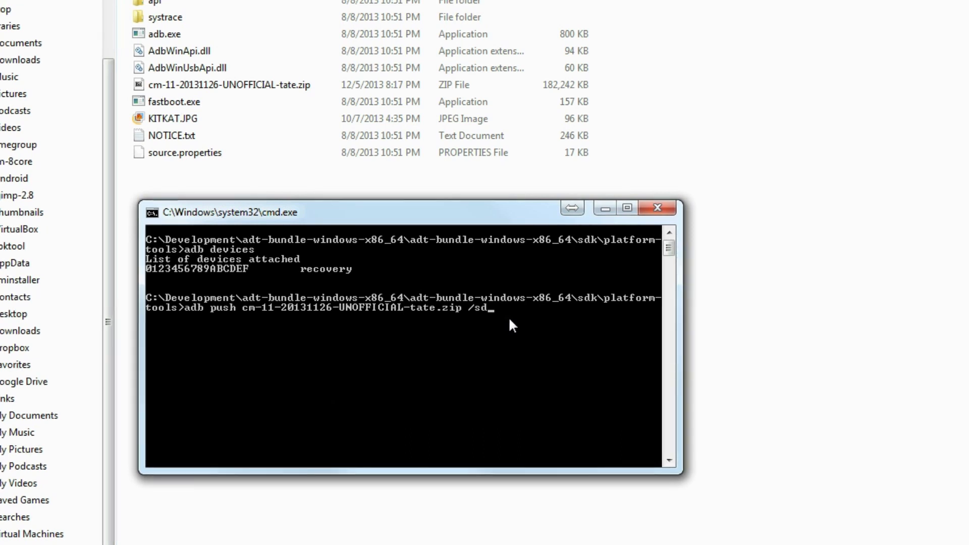
type("card")
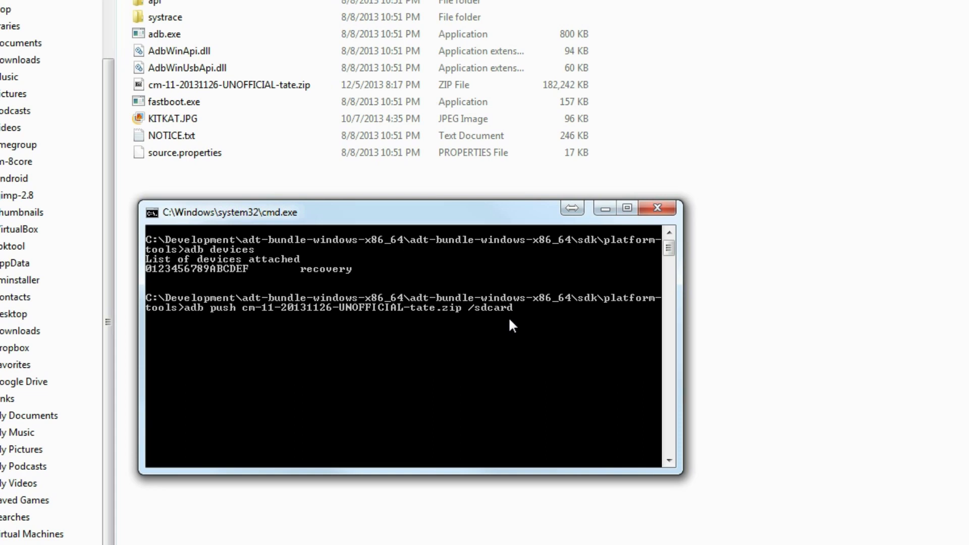
type("/")
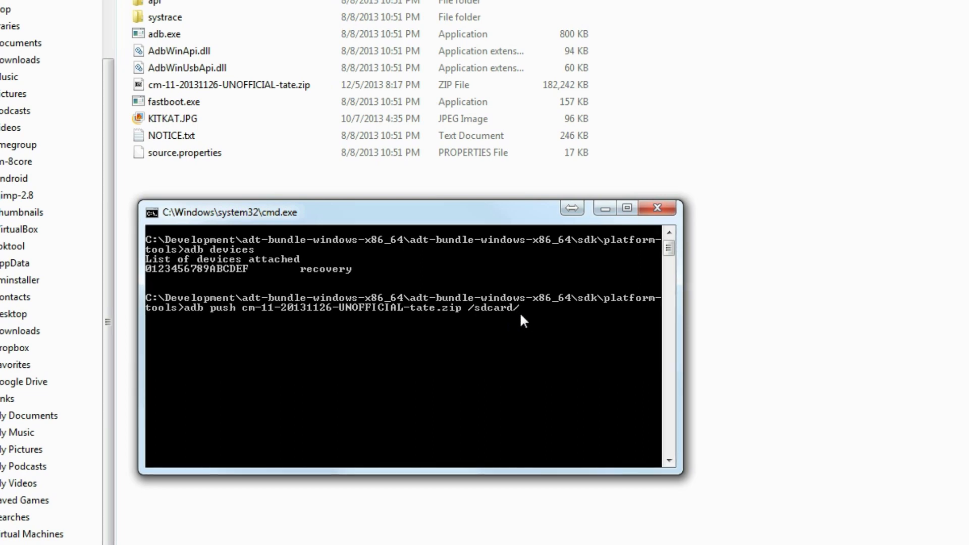
right_click(522, 320)
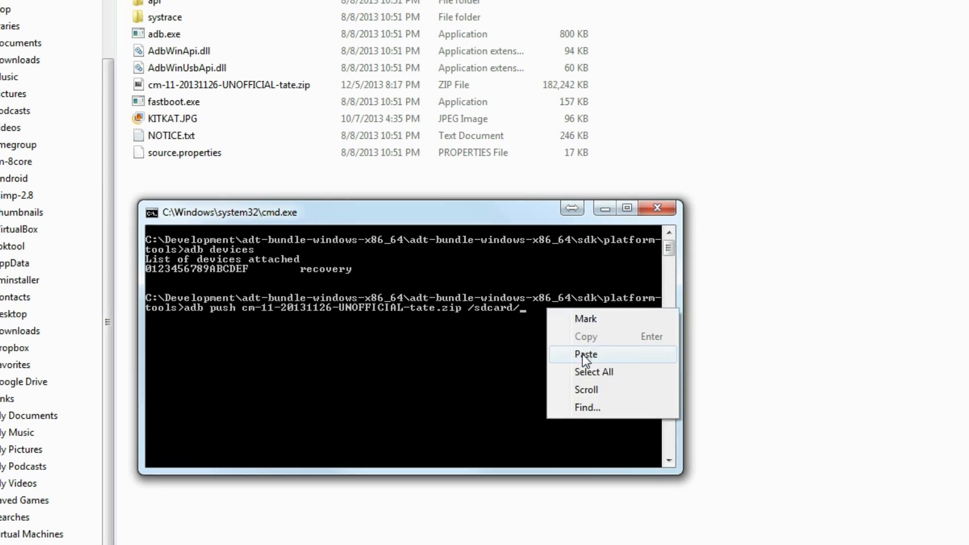
left_click(585, 354)
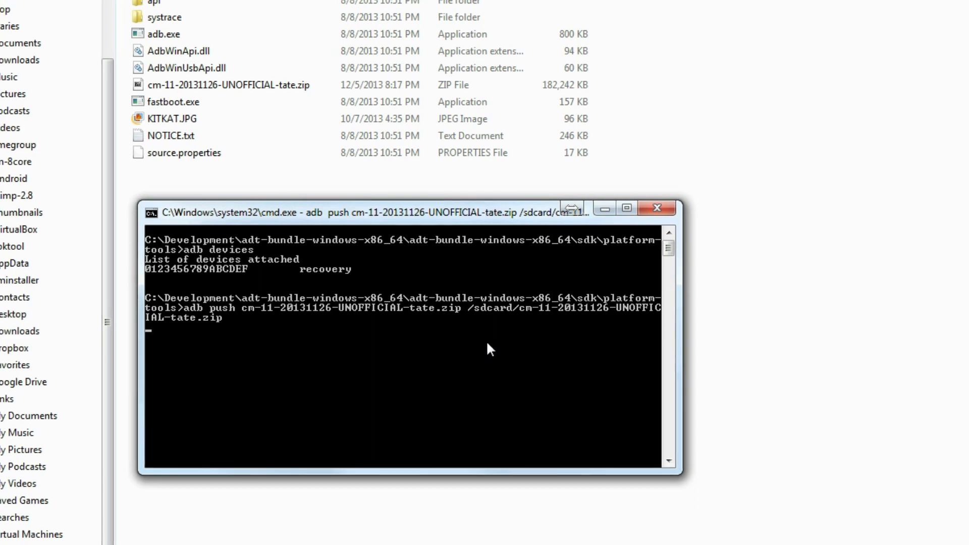
mouse_move(346, 327)
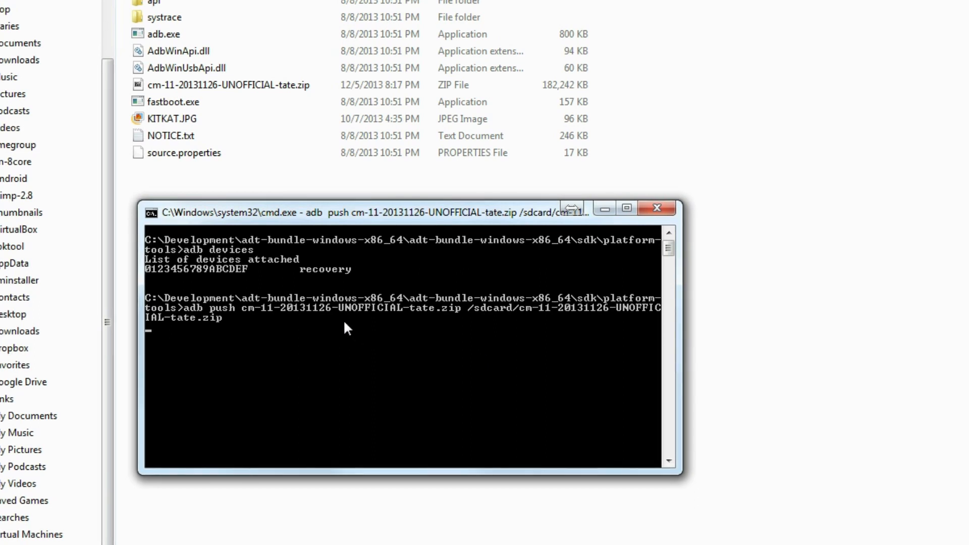
mouse_move(301, 329)
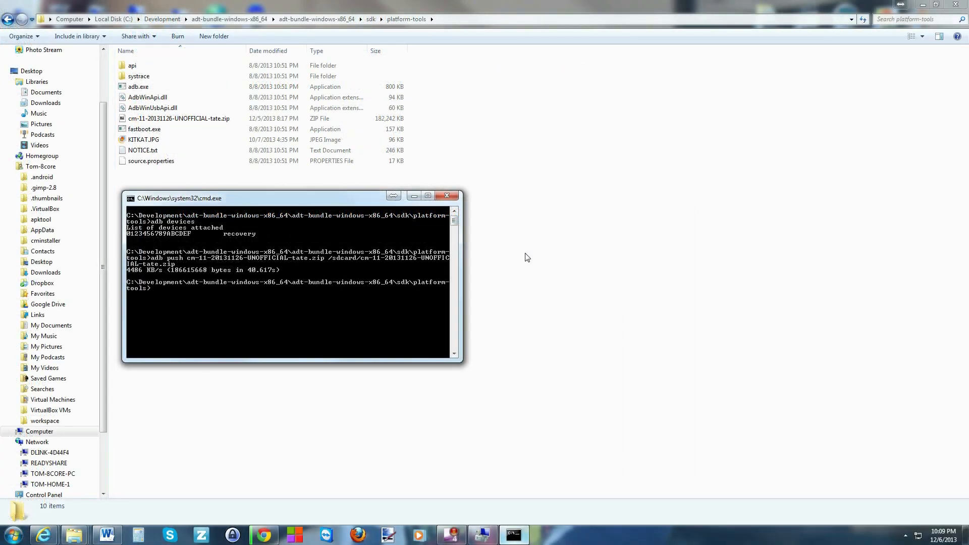
mouse_move(164, 277)
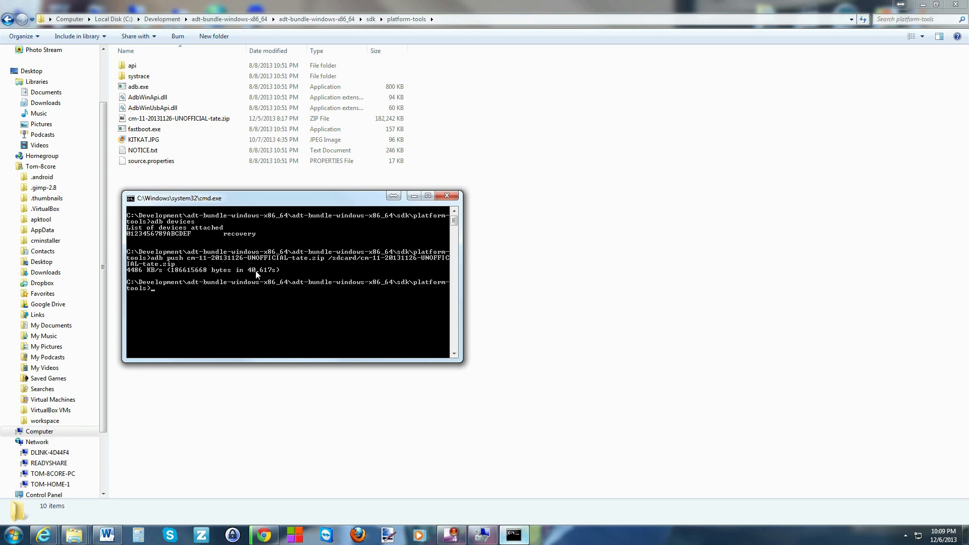
mouse_move(268, 276)
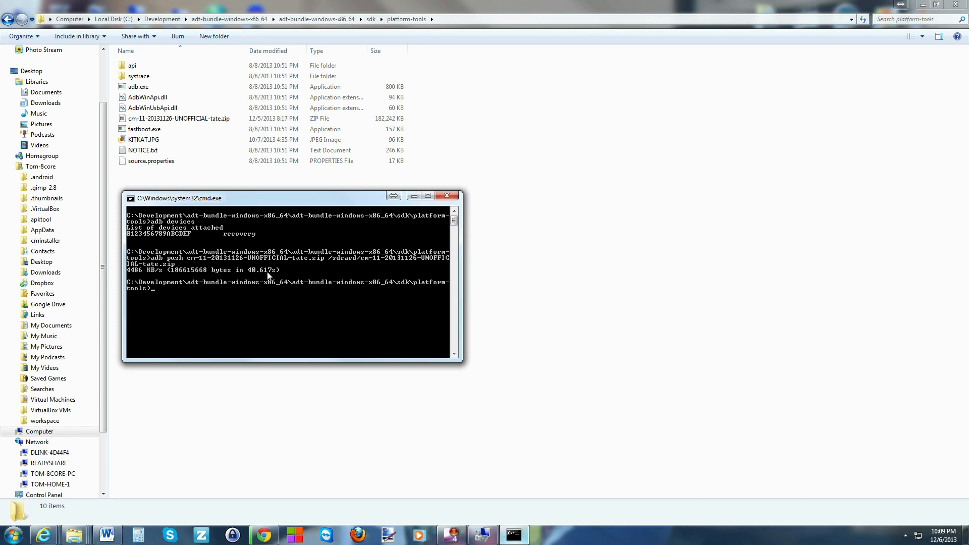
mouse_move(215, 308)
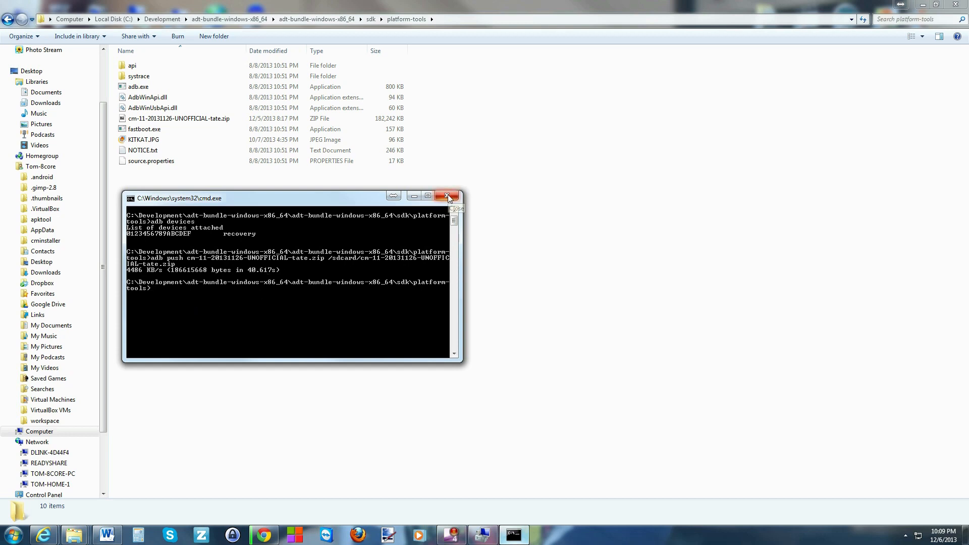
mouse_move(447, 196)
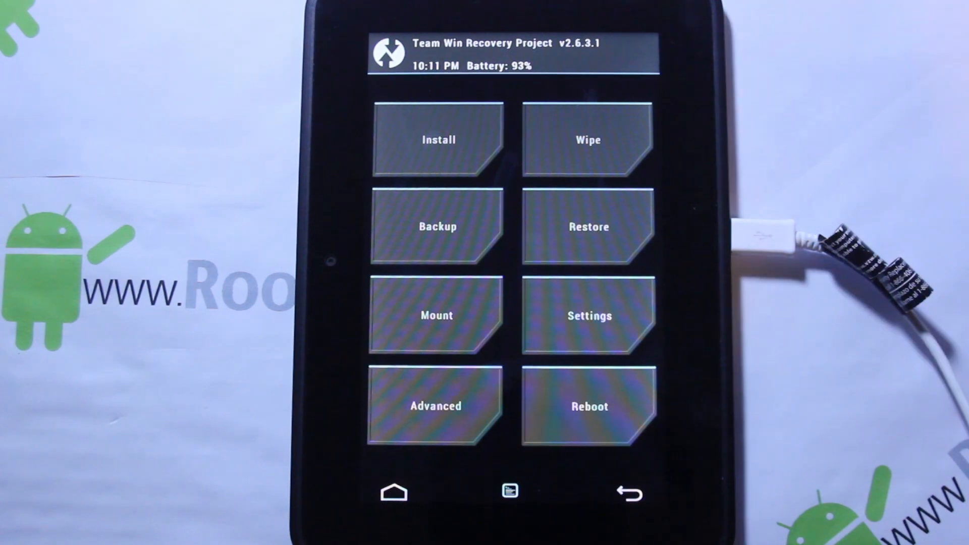
left_click(588, 406)
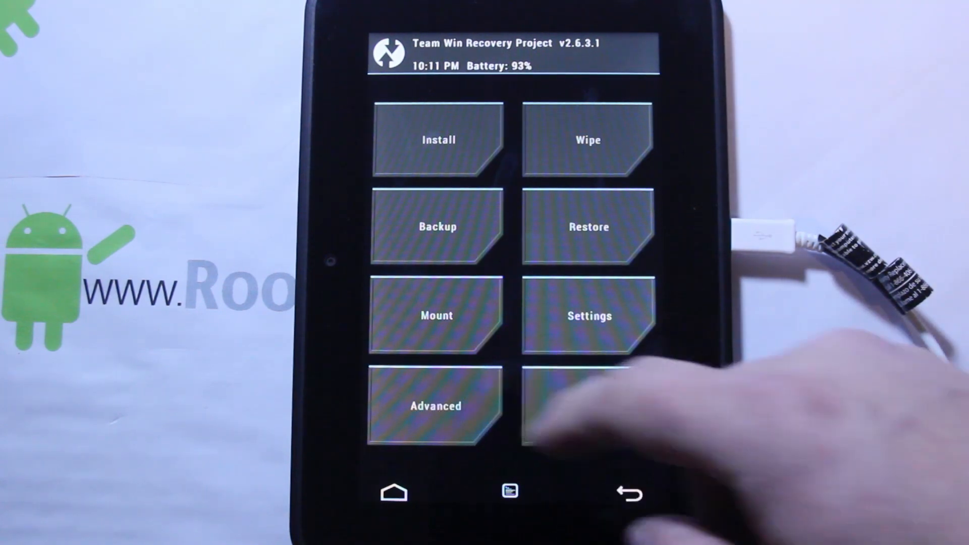
left_click(439, 139)
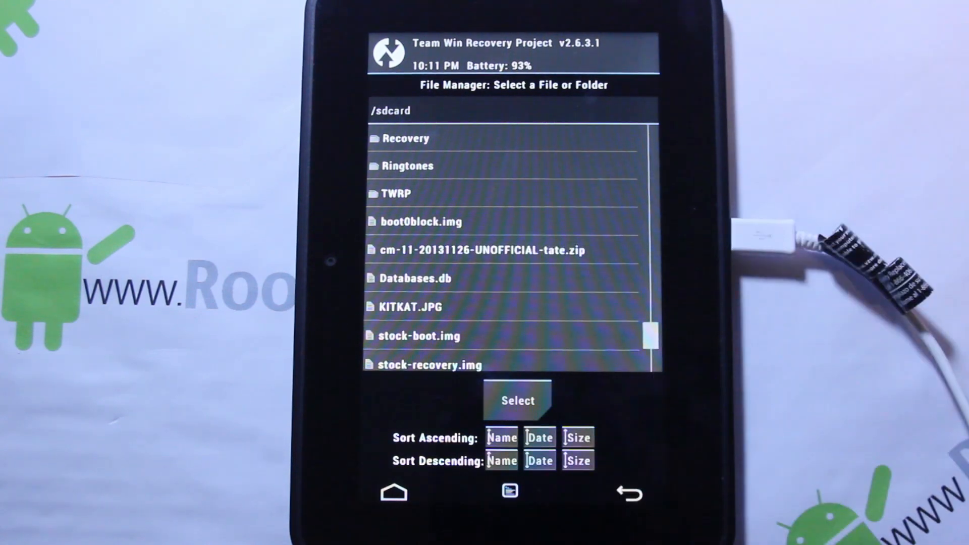
left_click(469, 249)
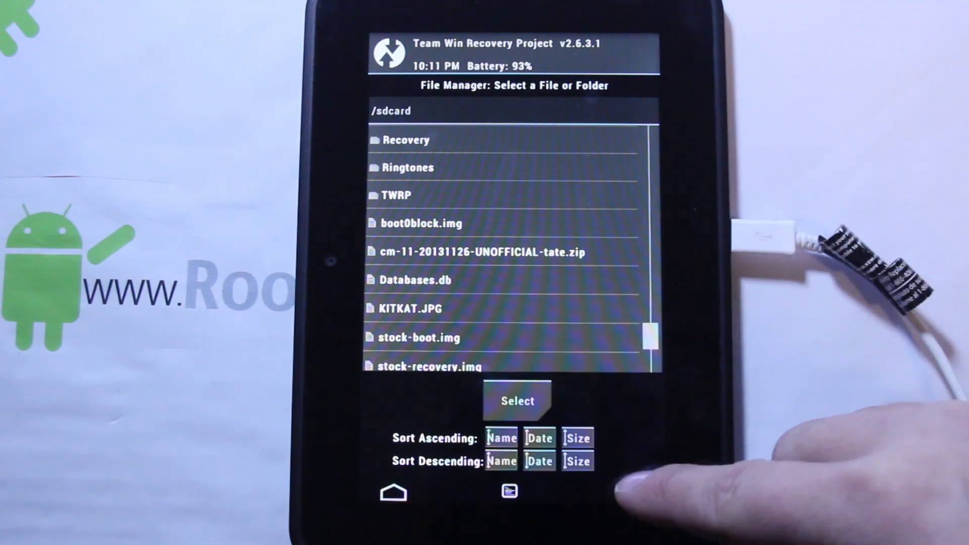
left_click(628, 493)
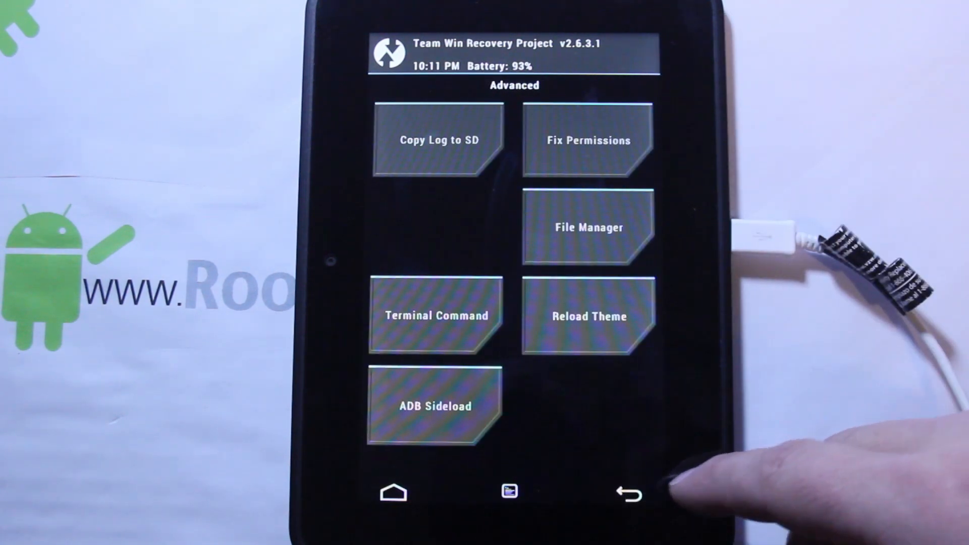
left_click(627, 492)
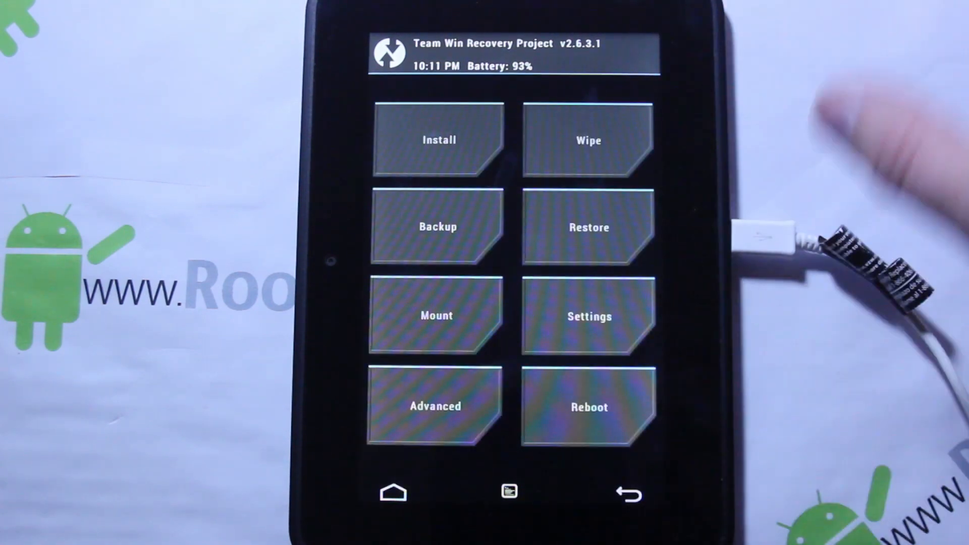
left_click(438, 139)
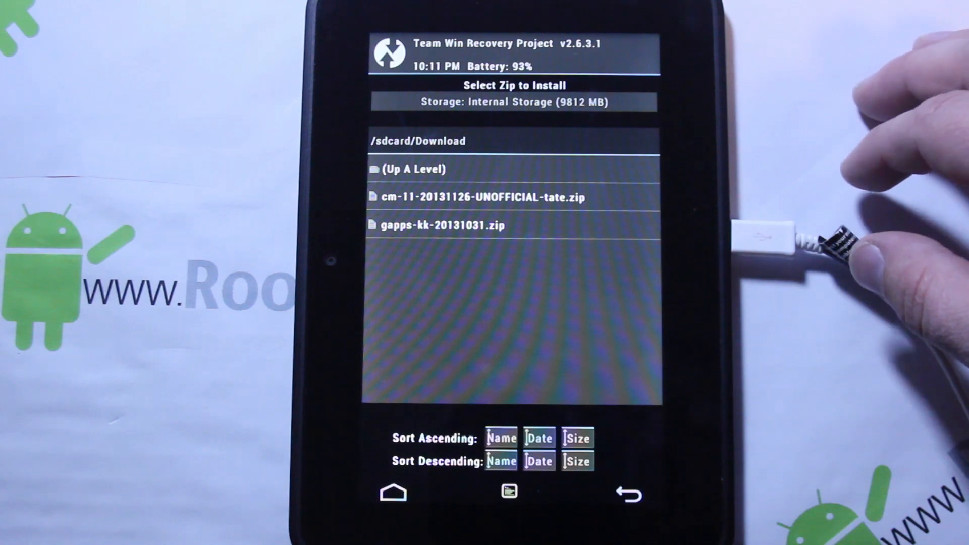
left_click(410, 169)
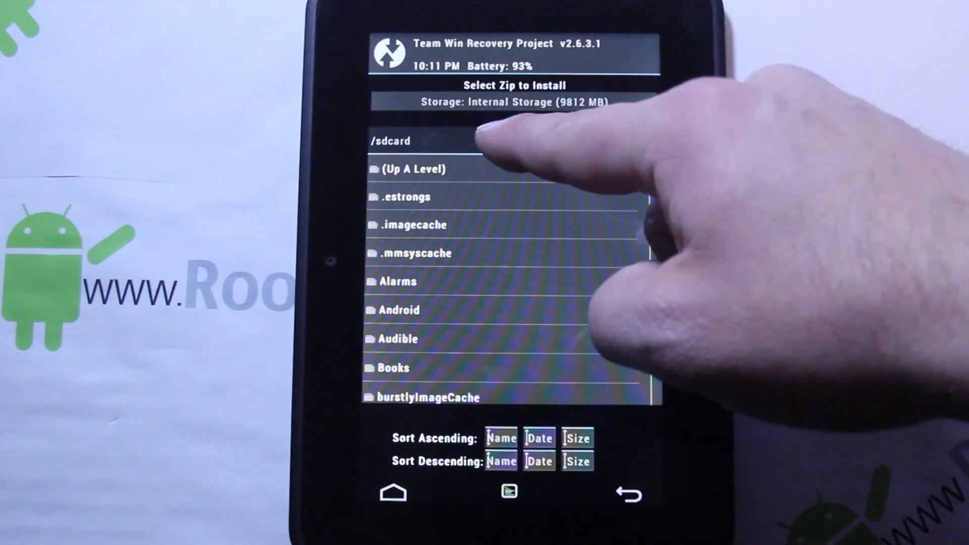
scroll("down", 3)
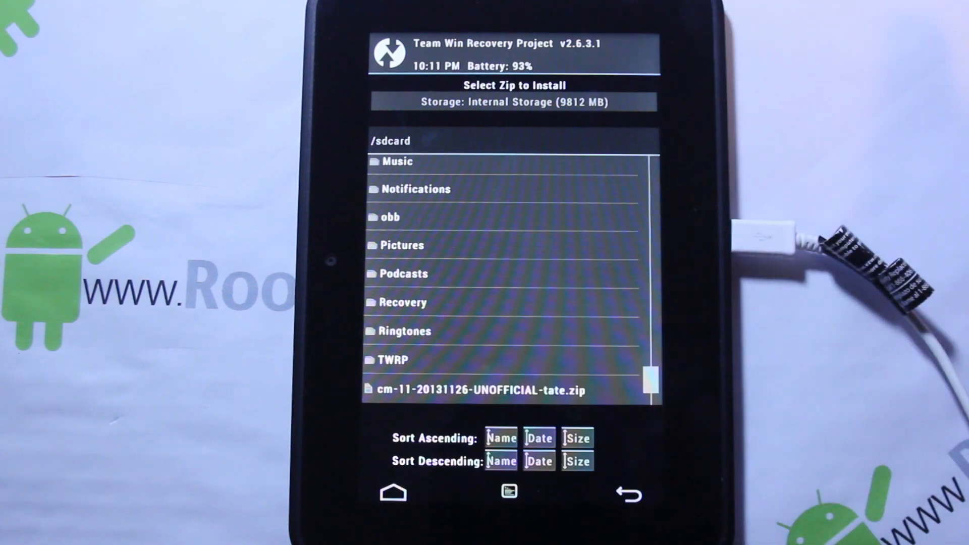